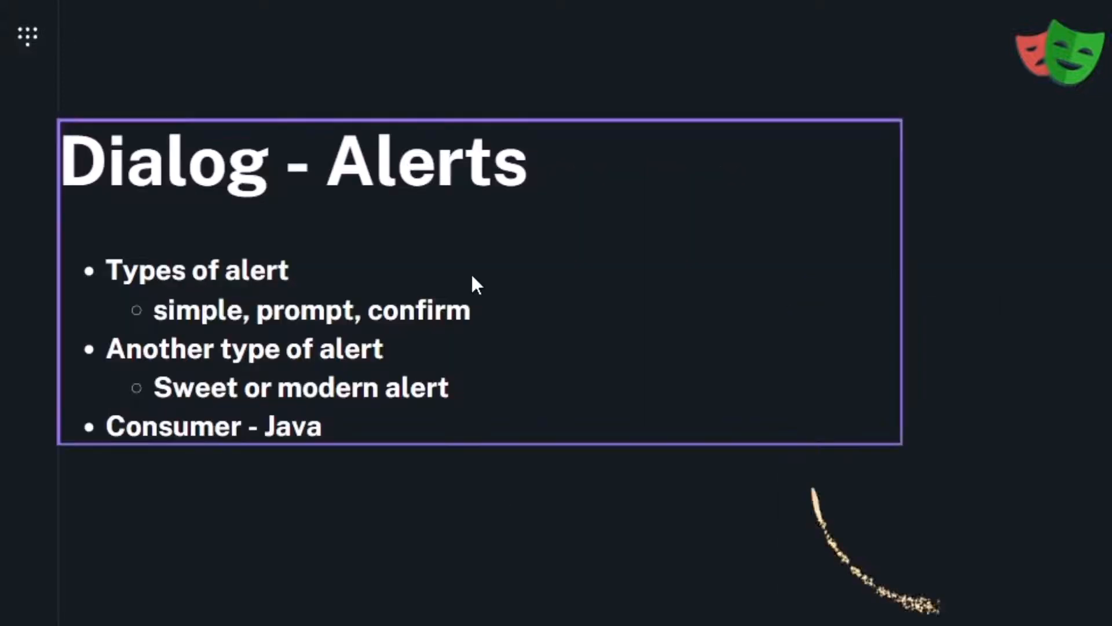
Step: Exit the full-screen presentation back to the Dialog - Alerts slide editor
{"action": "key", "text": "Escape"}
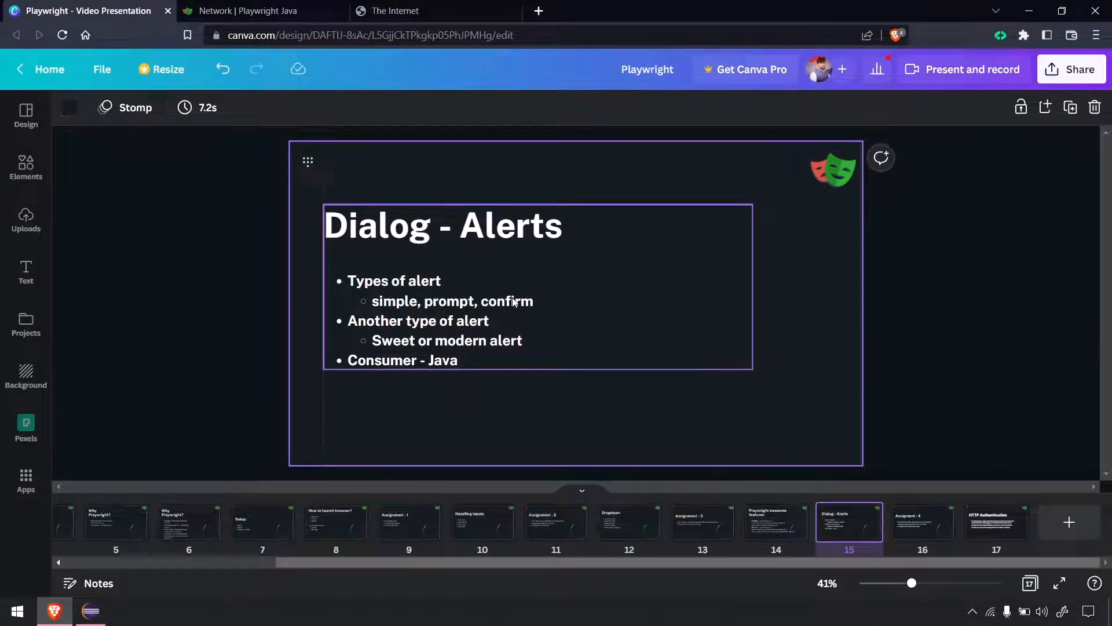
Step: Switch to the-internet browser tab showing the Available Examples homepage
{"action": "left_click", "coordinate": [432, 11]}
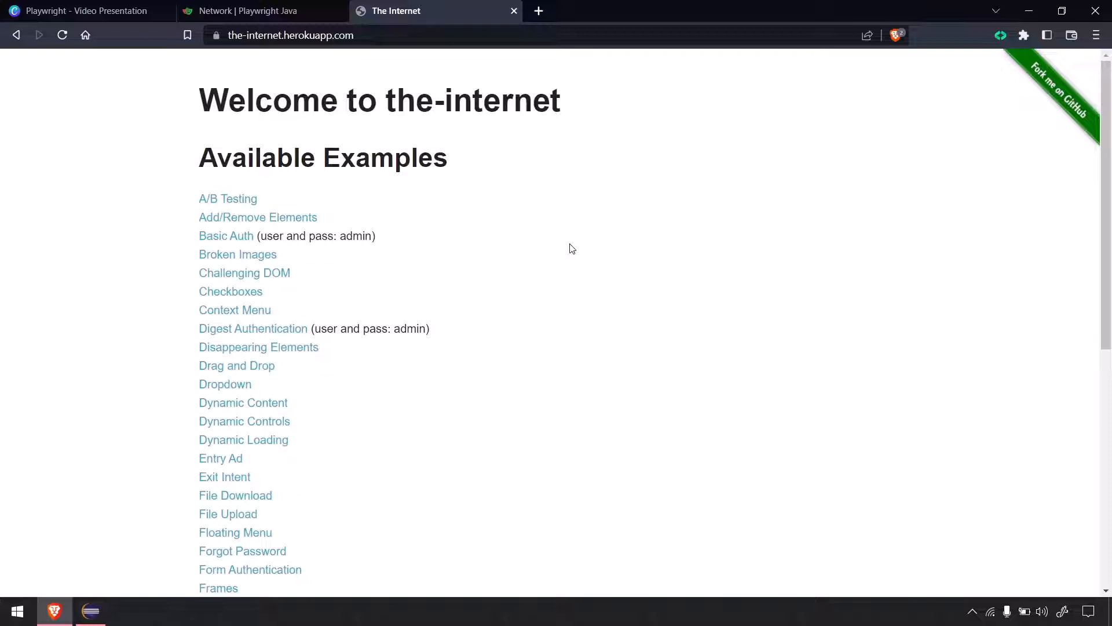
{"action": "mouse_move", "coordinate": [82, 213]}
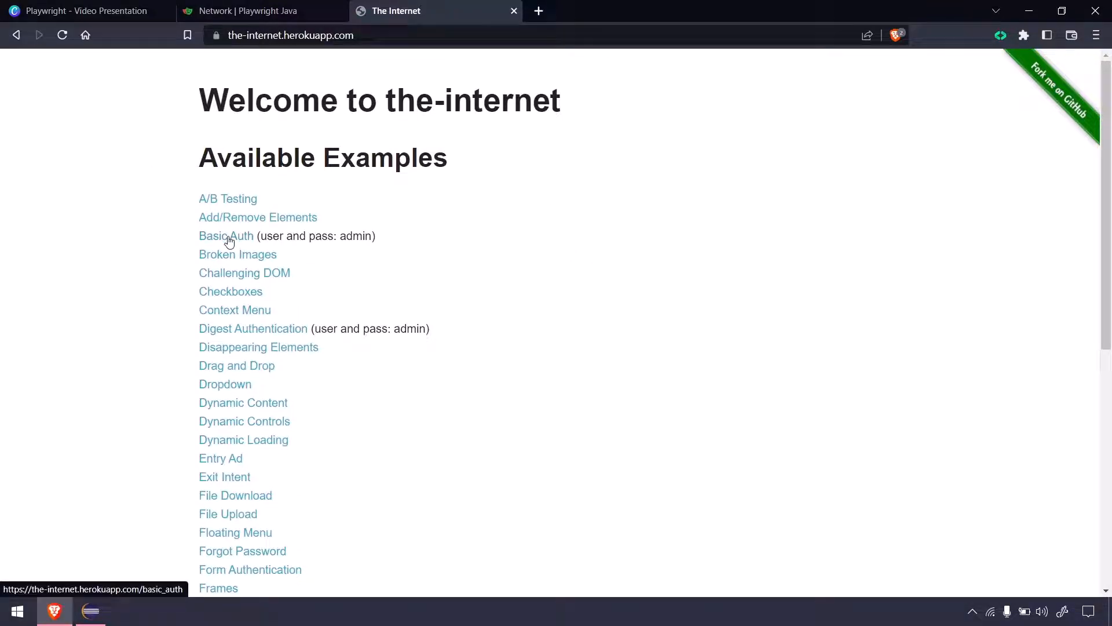
Step: Sign in to the Basic Auth example as admin/admin and highlight 'Congratulations' on the result page
{"action": "left_click", "coordinate": [226, 235]}
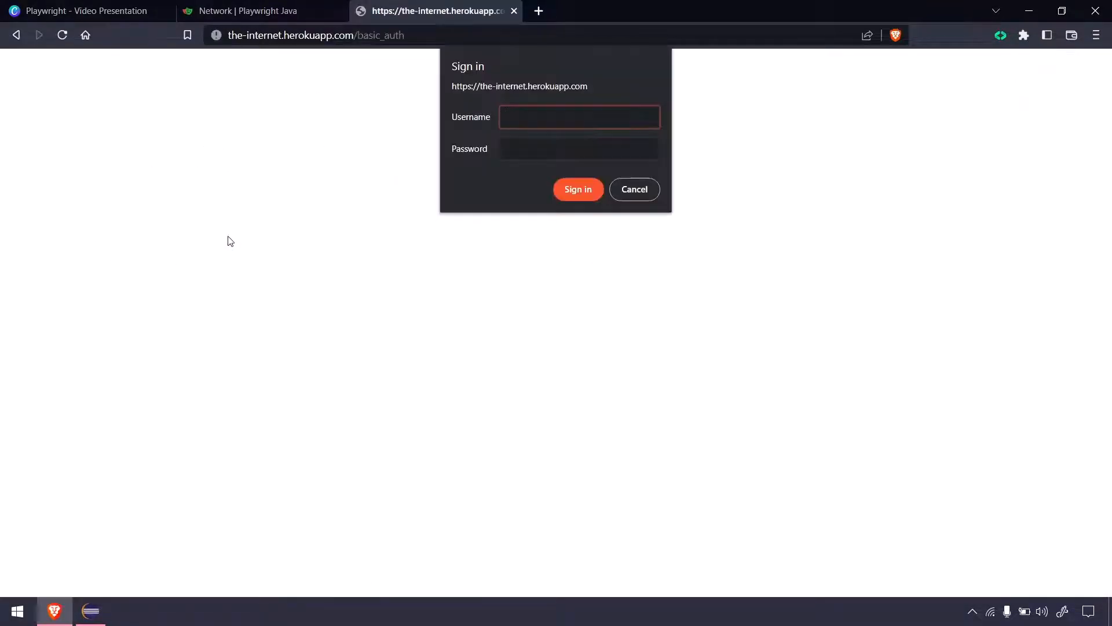
{"action": "left_click", "coordinate": [579, 115]}
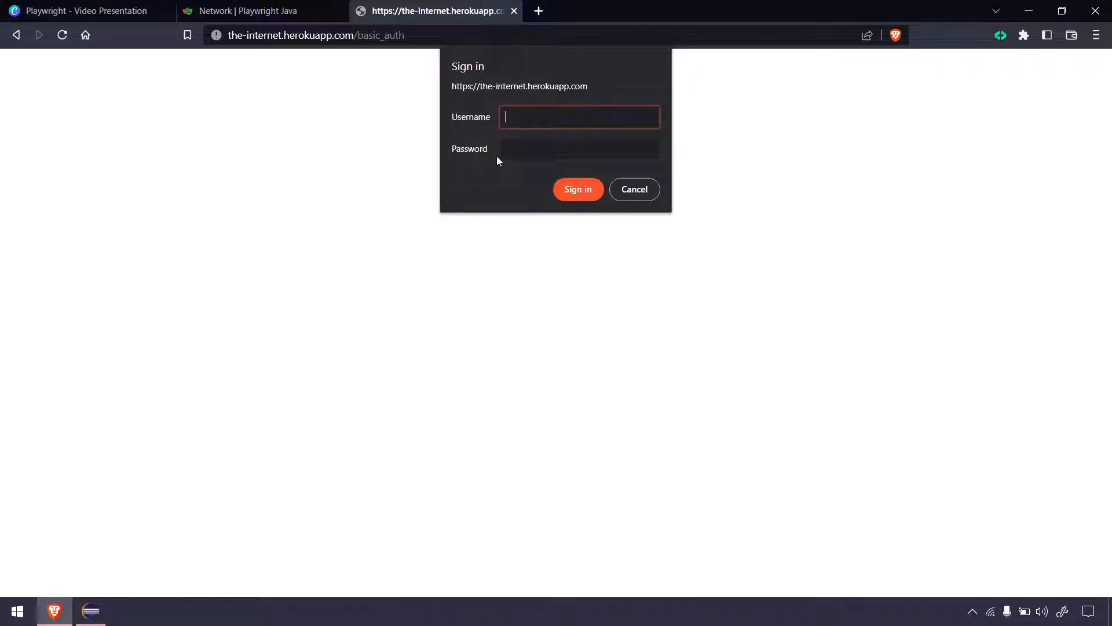
{"action": "left_click", "coordinate": [634, 189]}
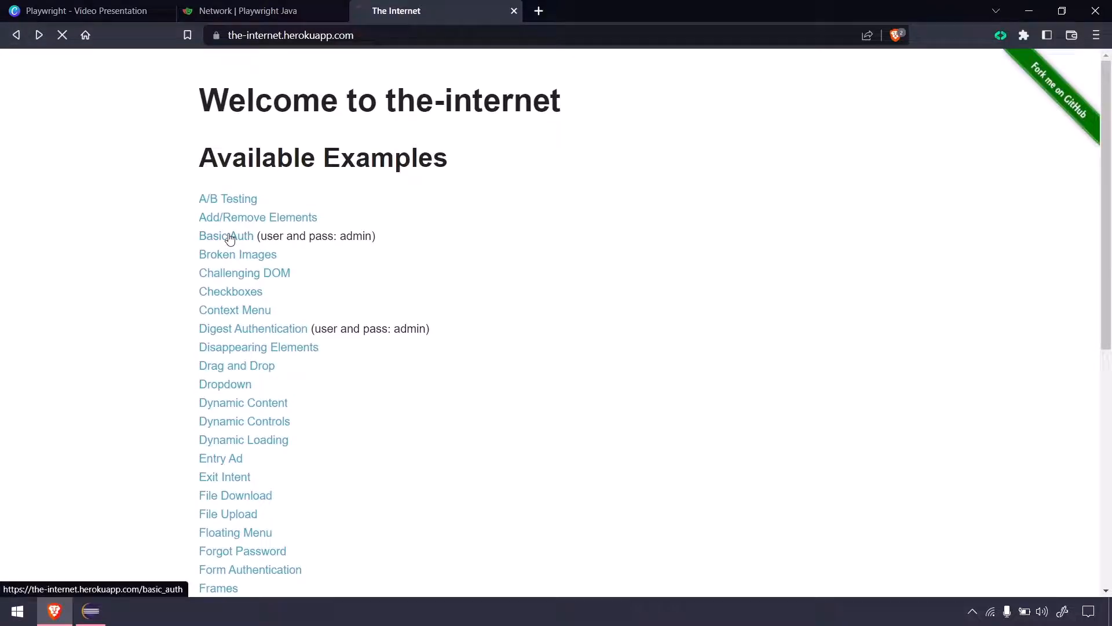
{"action": "left_click", "coordinate": [225, 235]}
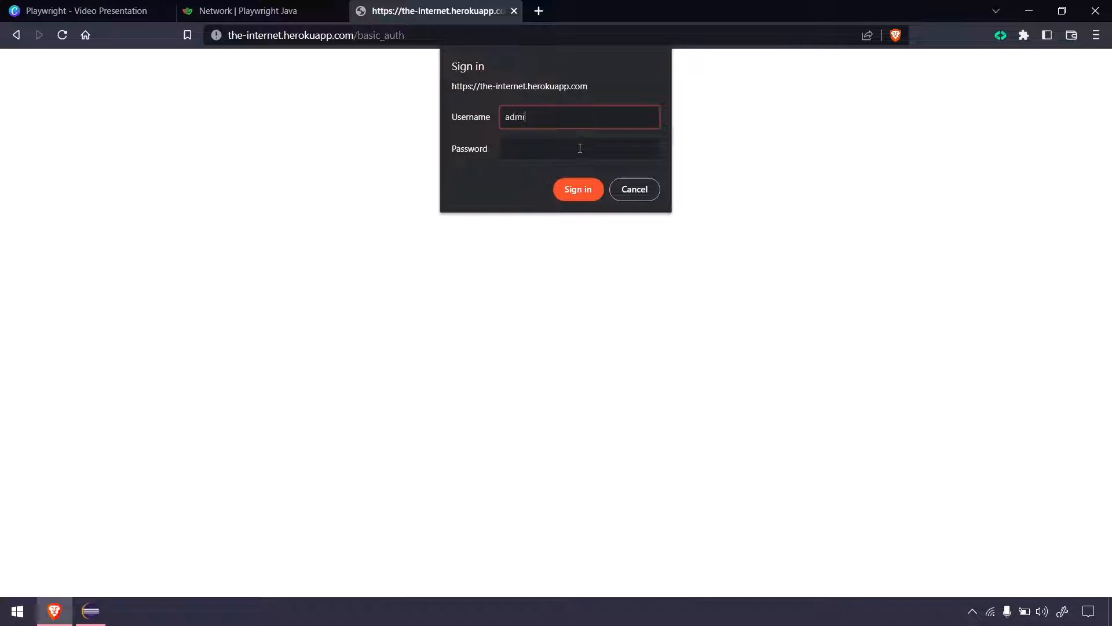
{"action": "left_click", "coordinate": [577, 189]}
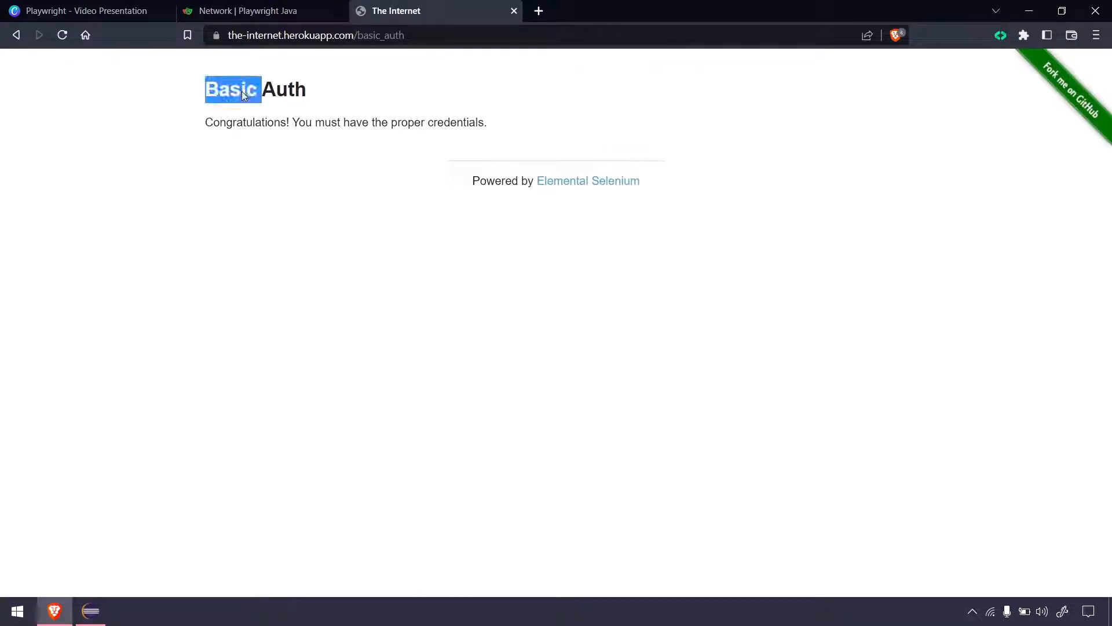
{"action": "double_click", "coordinate": [245, 122]}
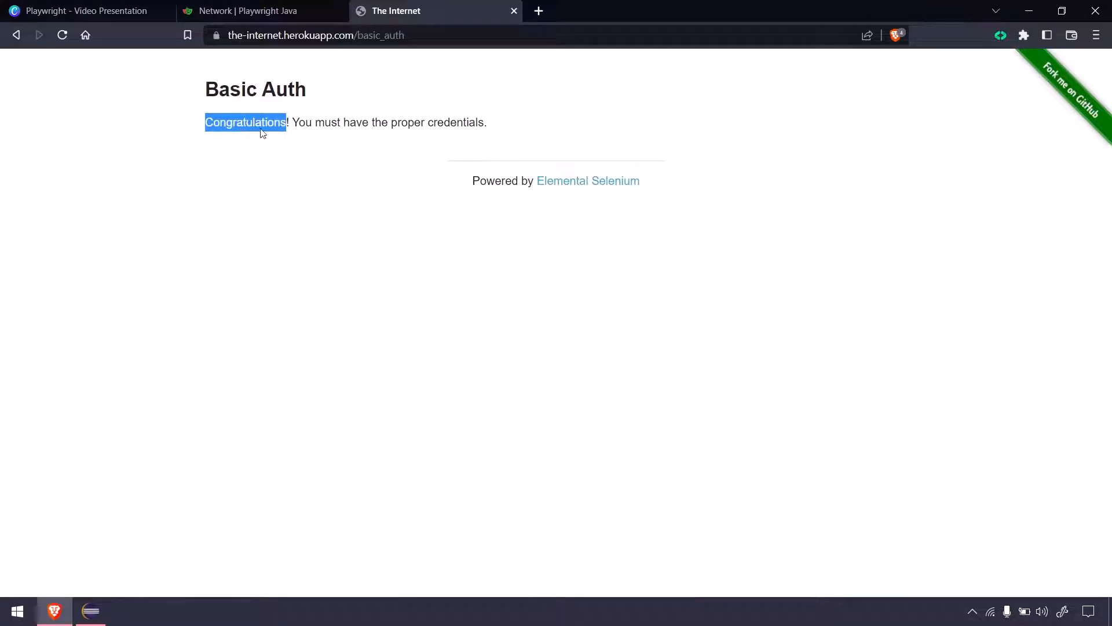
{"action": "mouse_move", "coordinate": [334, 103]}
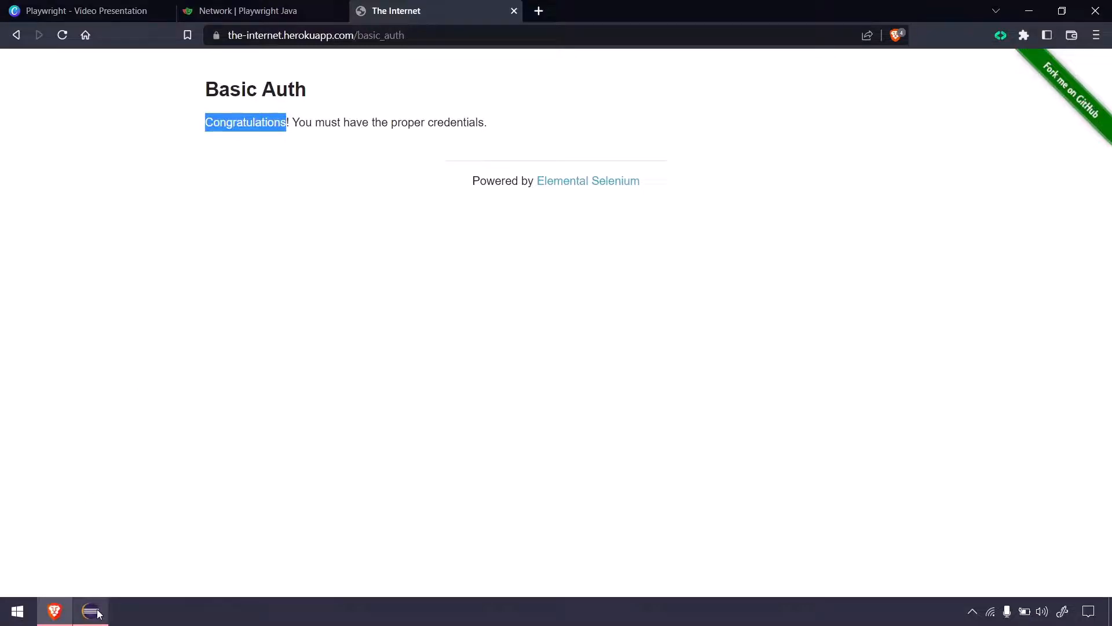
Step: In main, create a Playwright instance via Playwright.create() assigned to playwright
{"action": "left_click", "coordinate": [89, 610]}
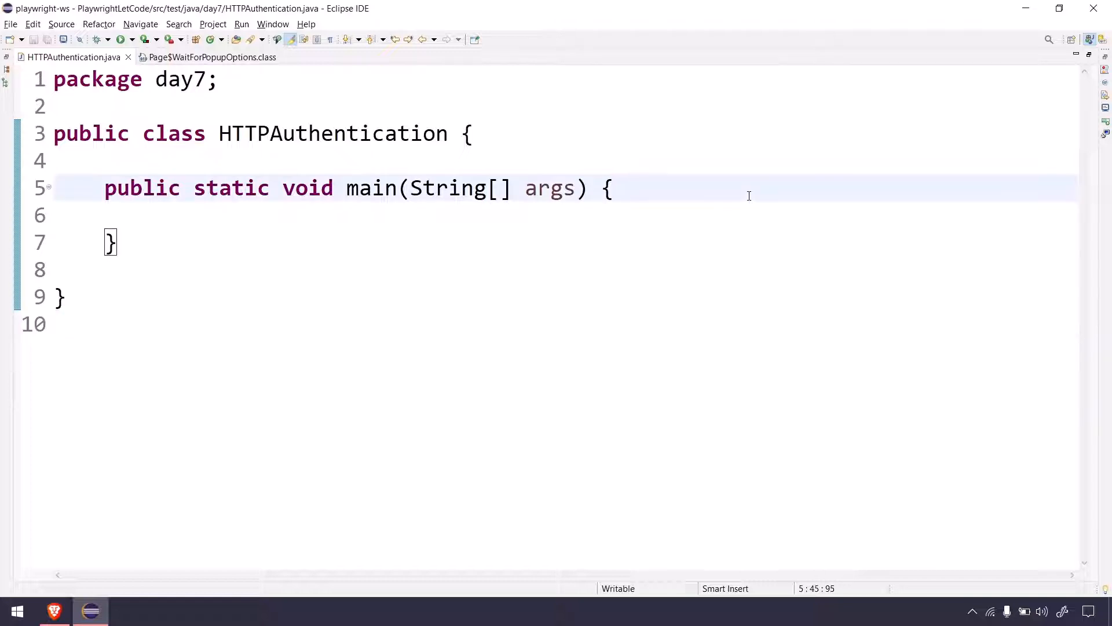
{"action": "type", "text": "PLa"}
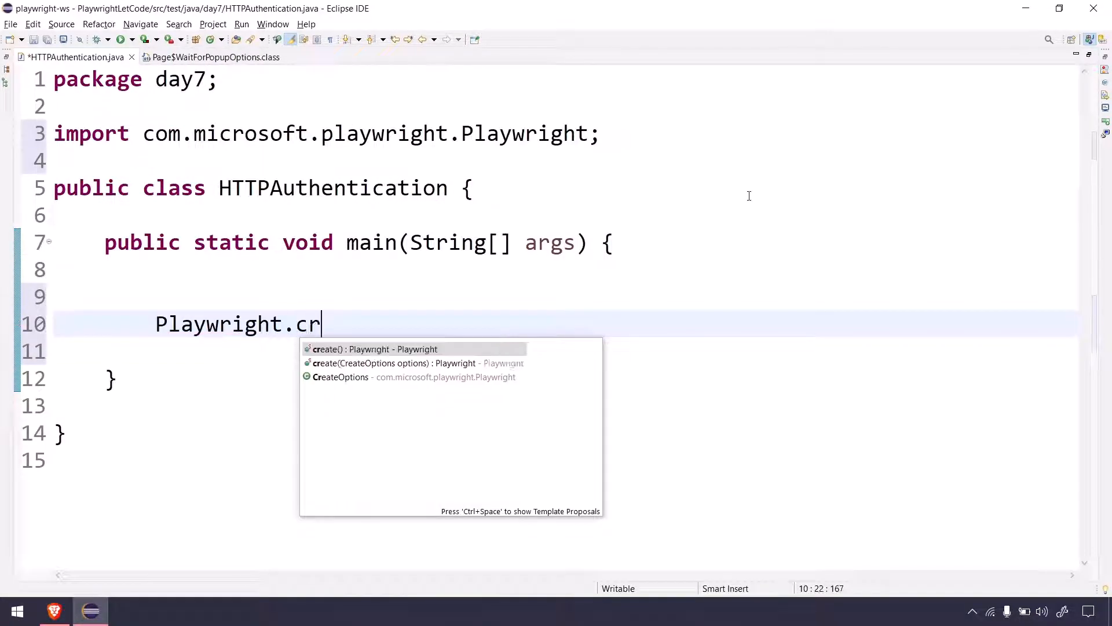
{"action": "left_click", "coordinate": [374, 349]}
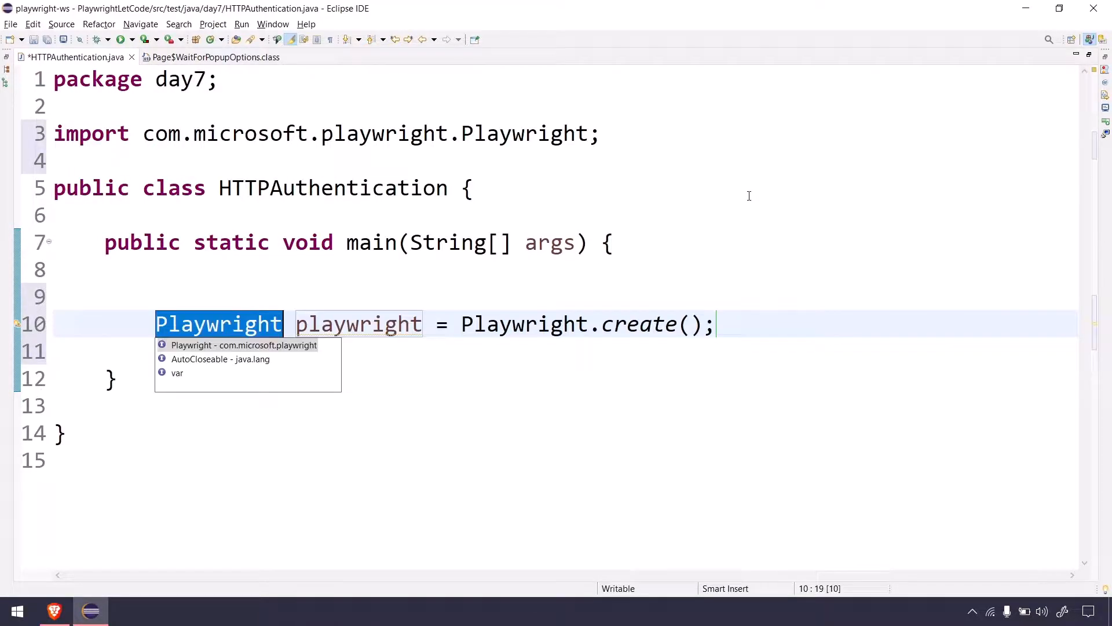
{"action": "type", "text": "pl"}
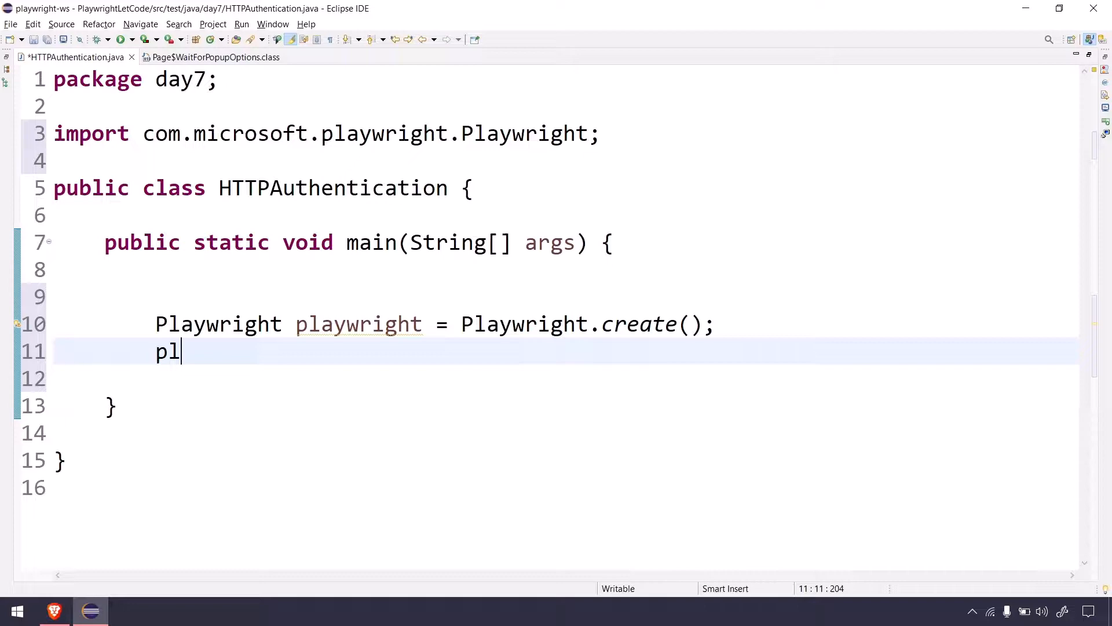
Step: Launch a Chromium browser with playwright.chromium().launch() into a Browser variable
{"action": "type", "text": "aywright."}
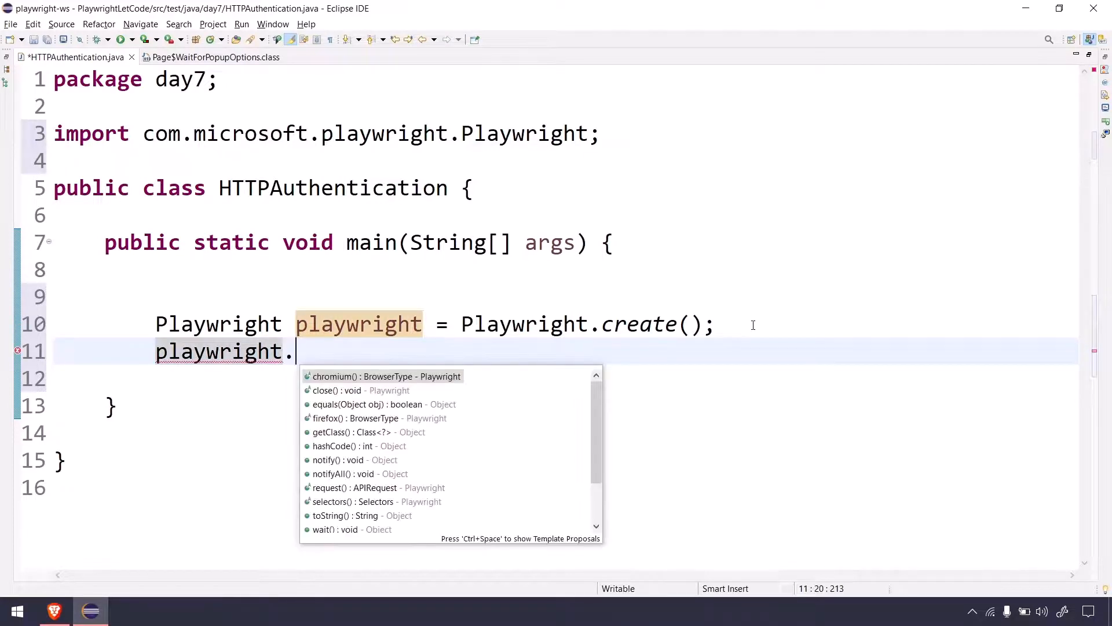
{"action": "type", "text": "chromium().new"}
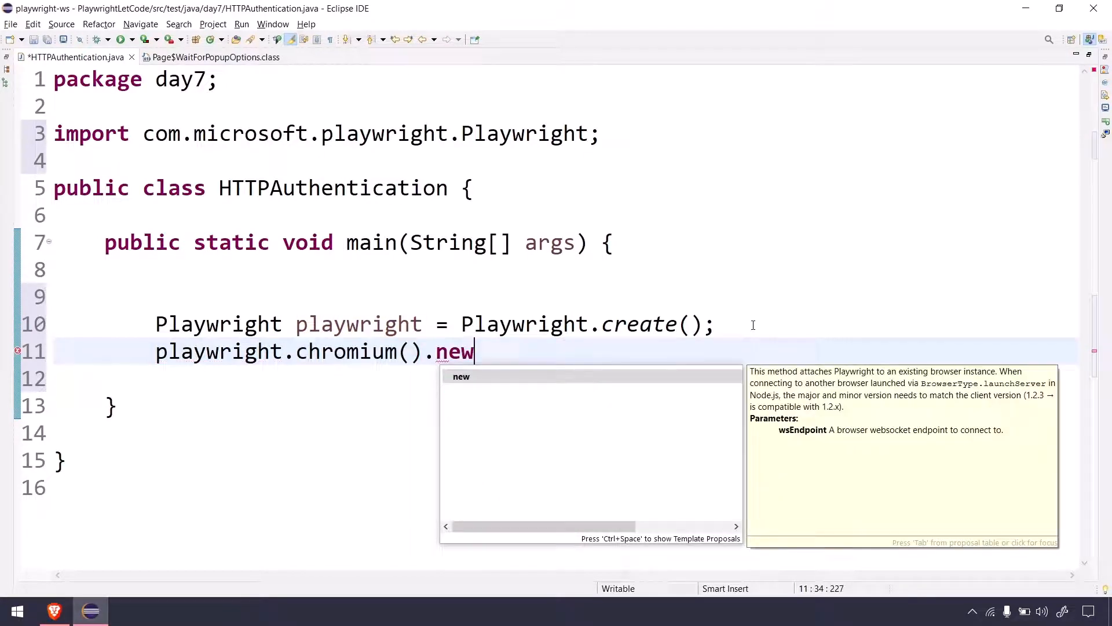
{"action": "type", "text": "launch("}
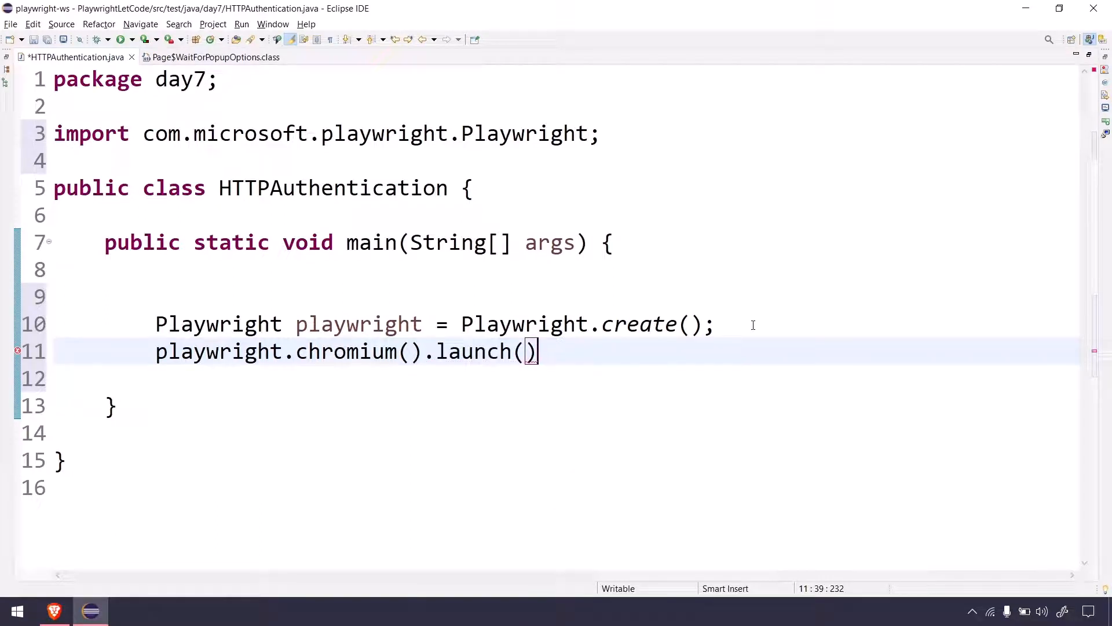
{"action": "type", "text": ";"}
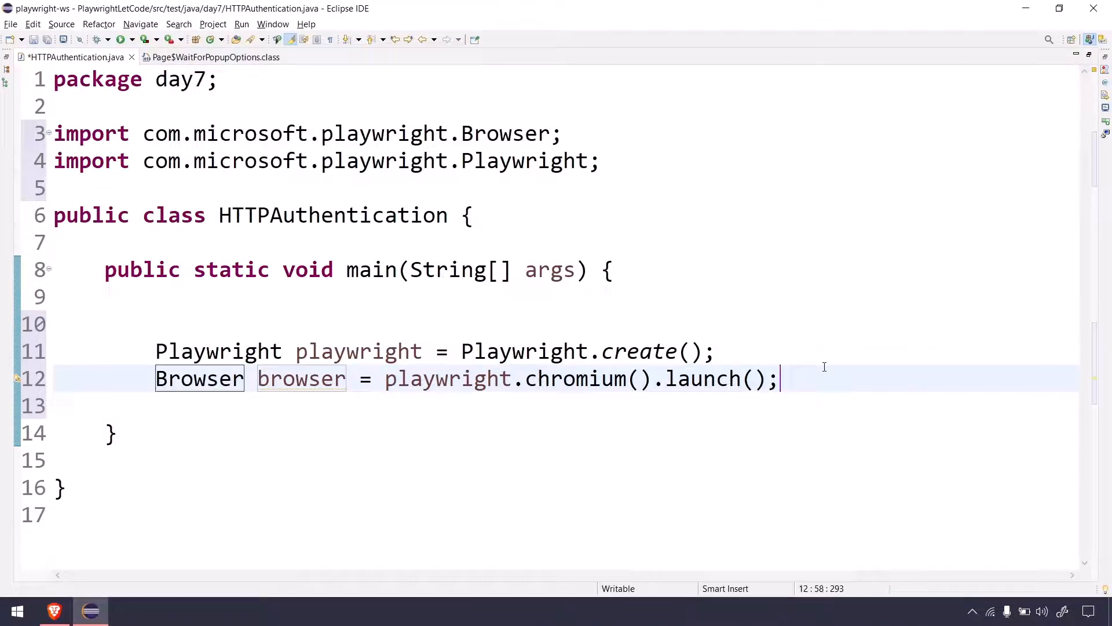
Step: Create a BrowserContext named context from browser.newContext(), ready for options
{"action": "type", "text": "browser"}
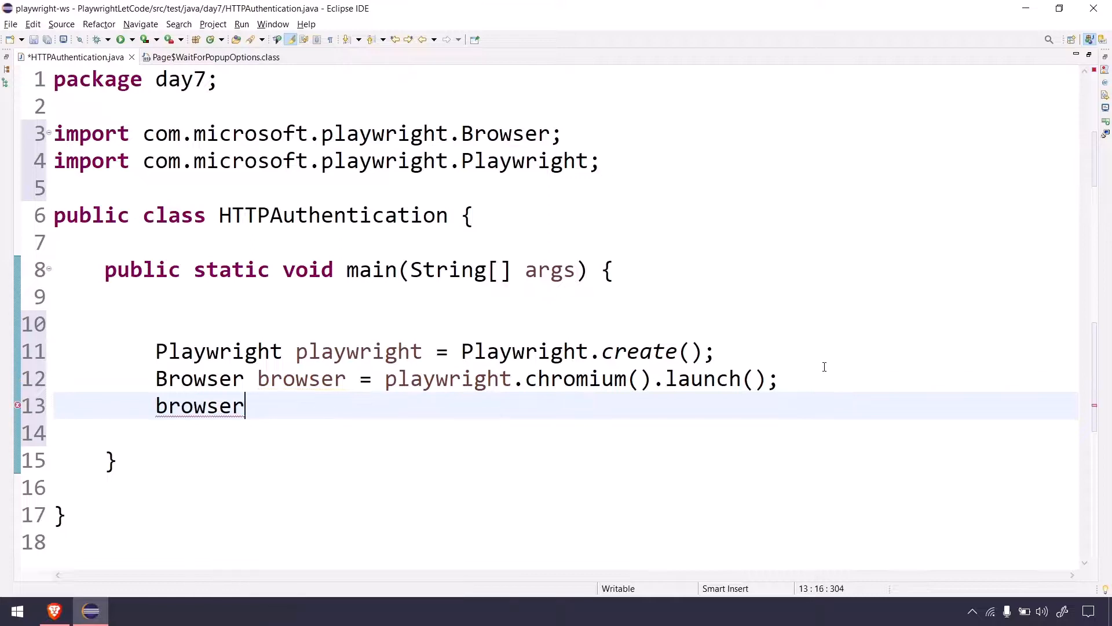
{"action": "type", "text": ".newp"}
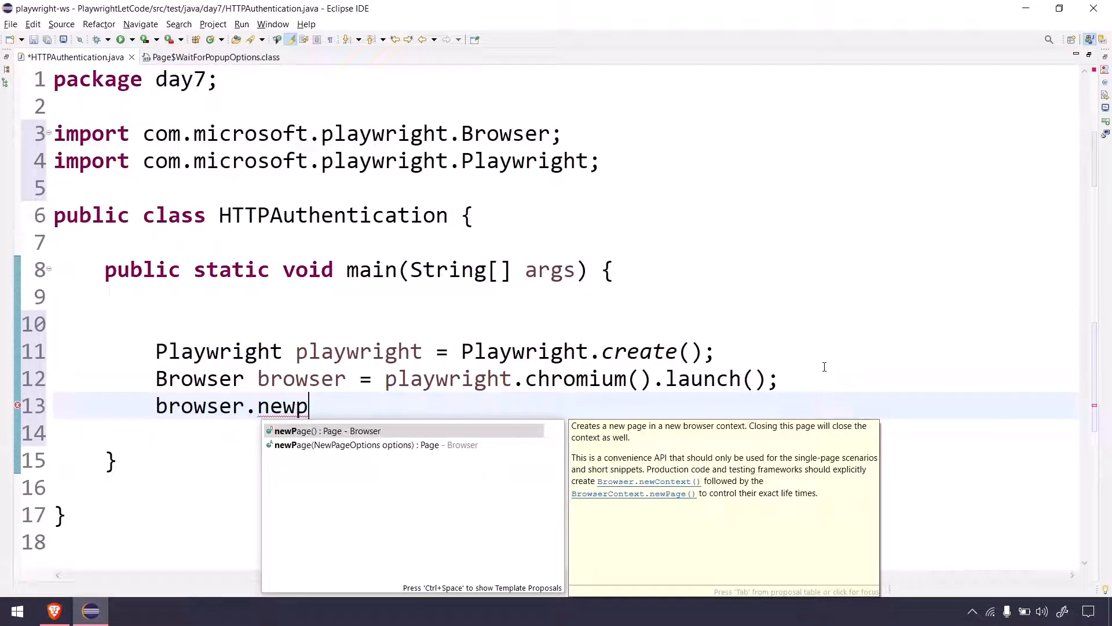
{"action": "key", "text": "Backspace"}
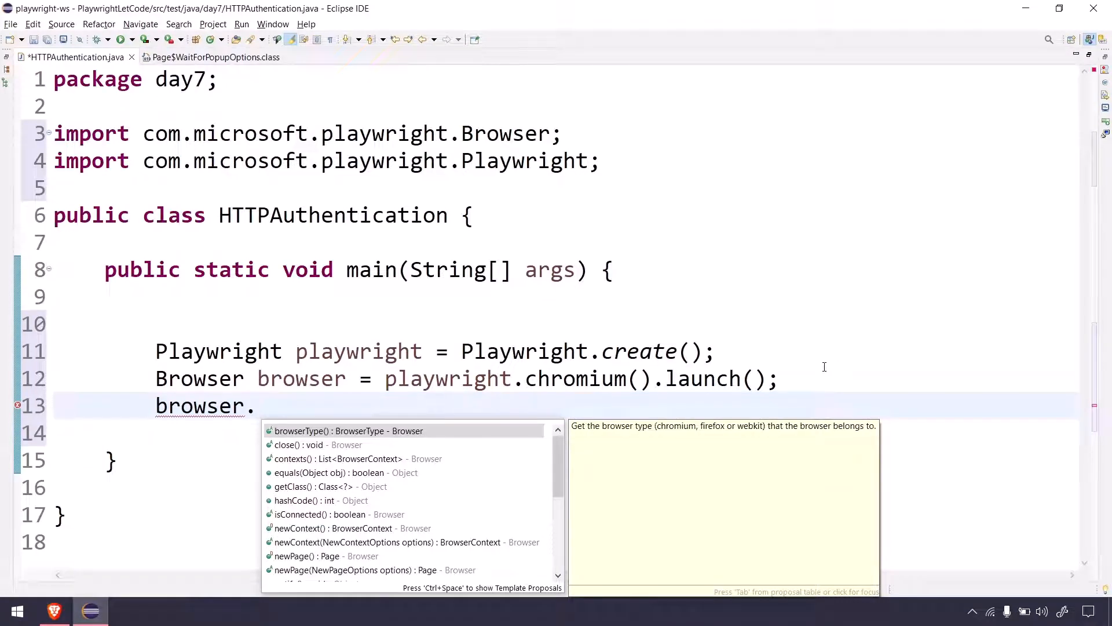
{"action": "type", "text": "newc"}
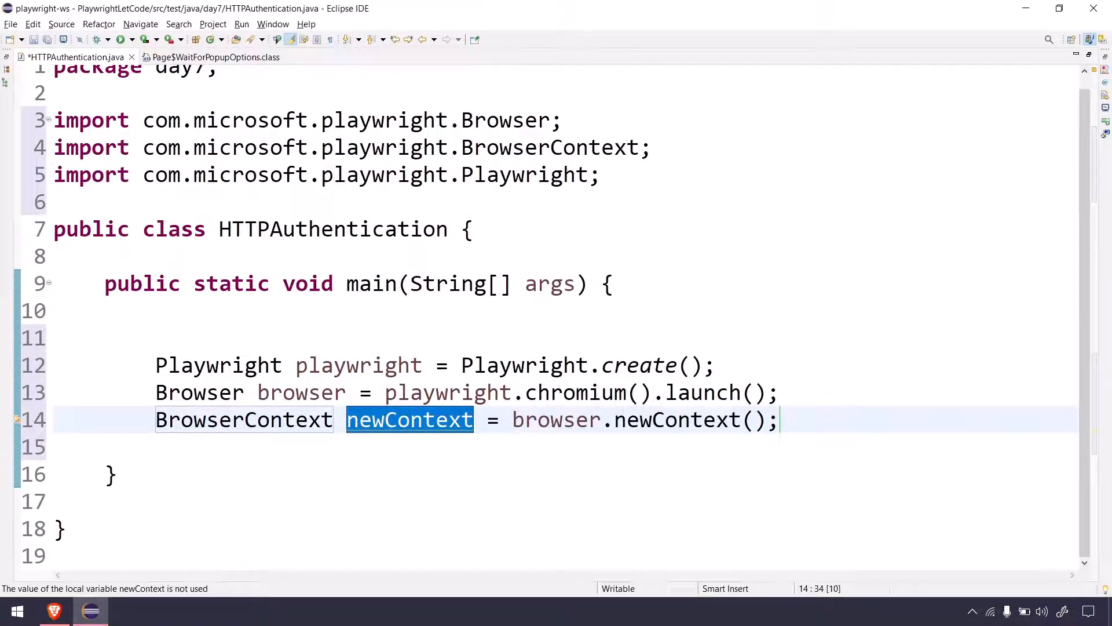
{"action": "type", "text": "context"}
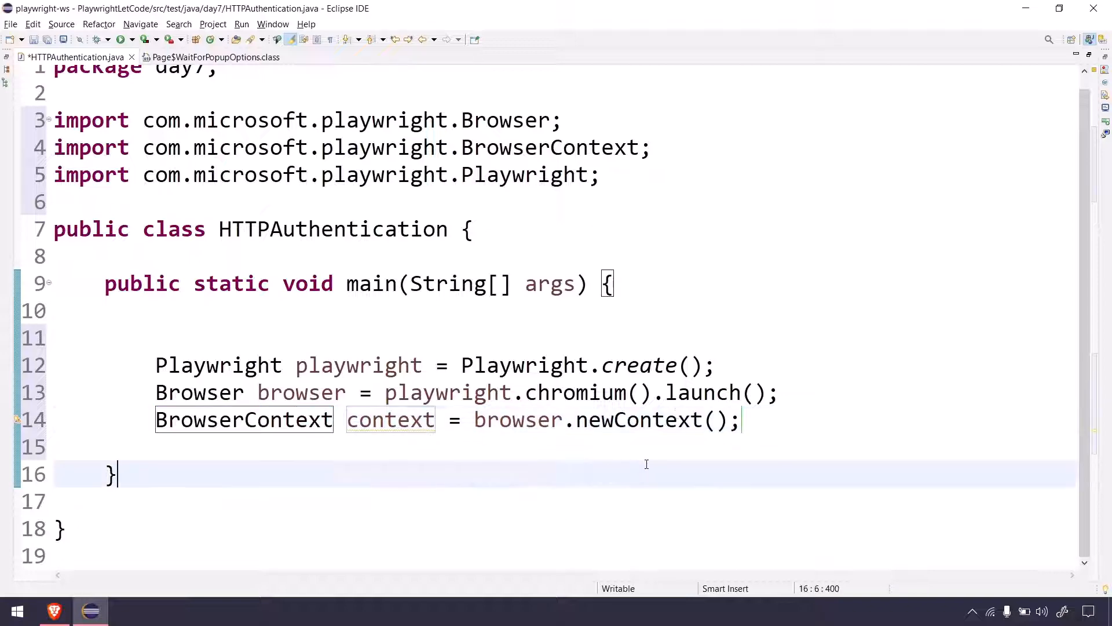
{"action": "double_click", "coordinate": [637, 419]}
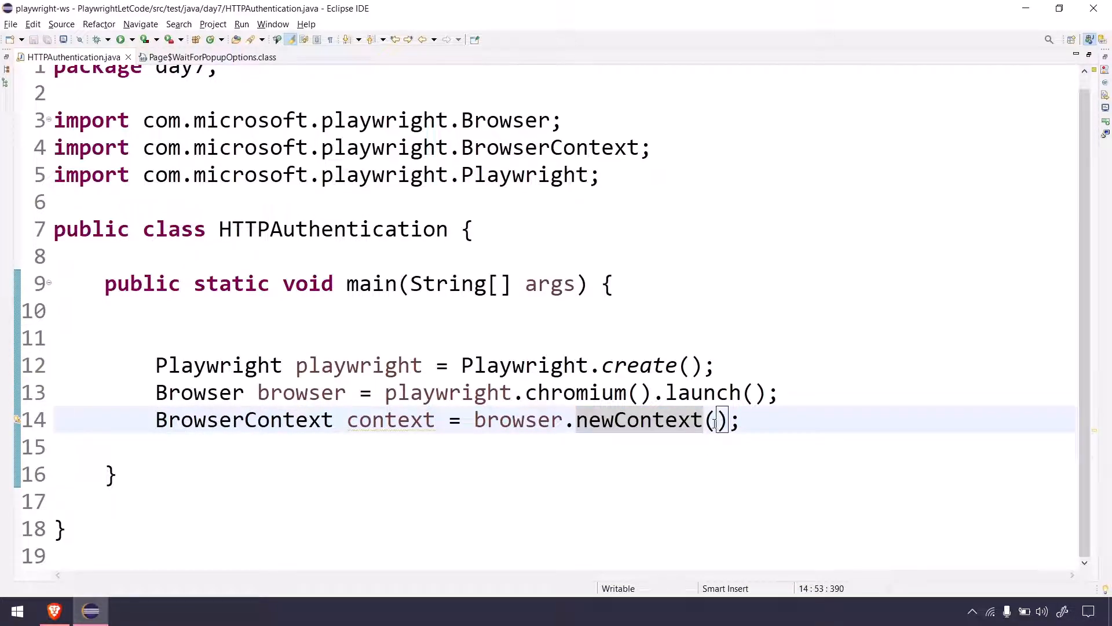
Step: Pass new Browser.NewContextOptions() and pick setHttpCredentials(String, String) from content assist
{"action": "type", "text": "new B);"}
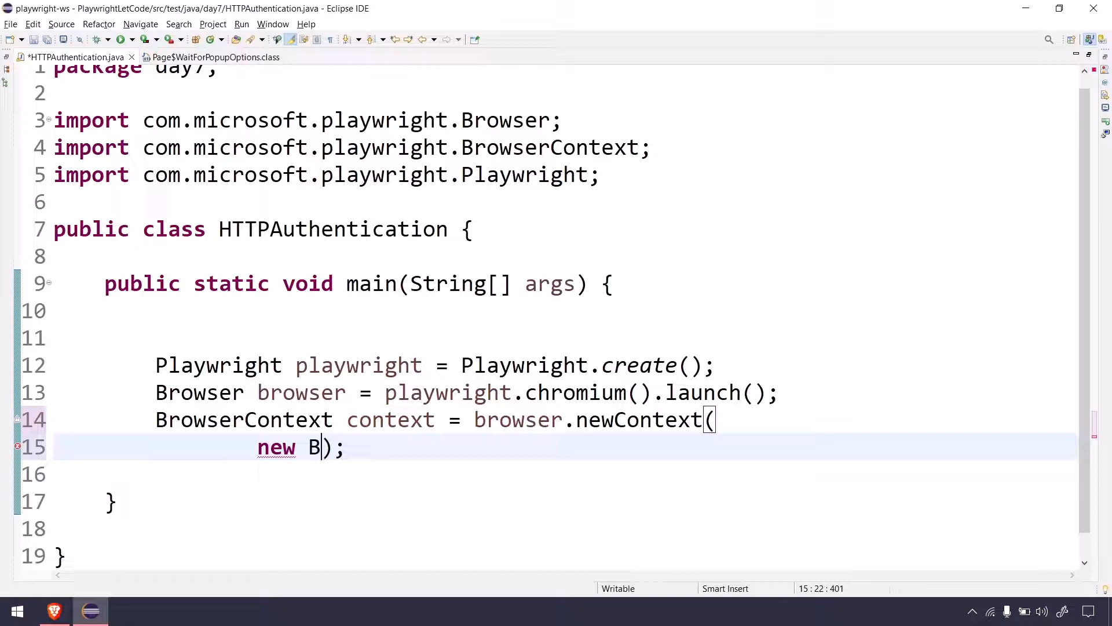
{"action": "type", "text": "rowserContext."}
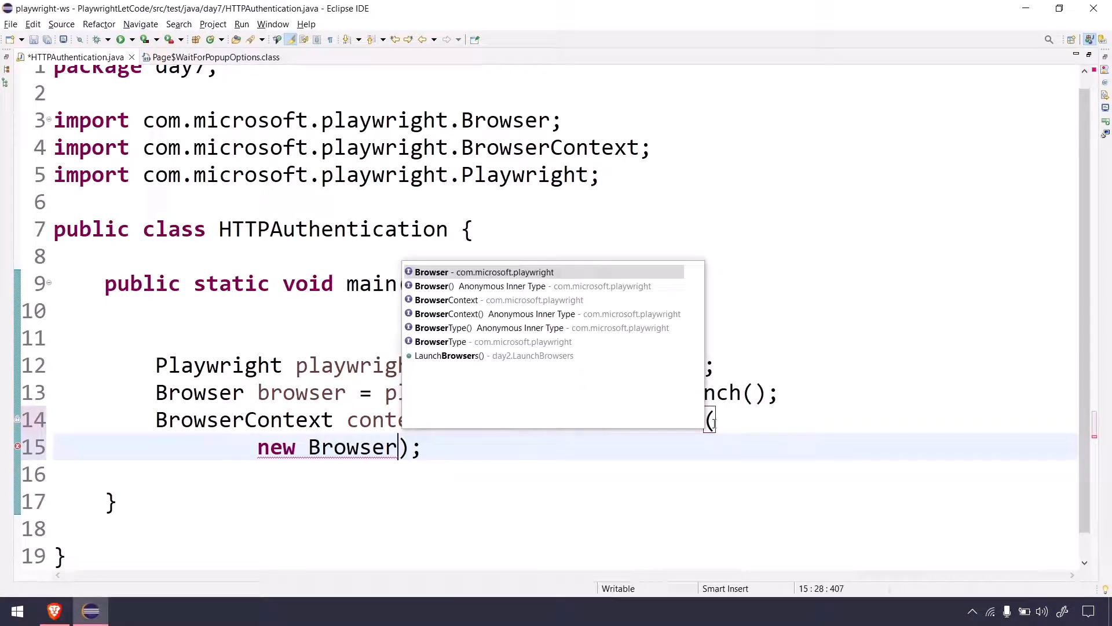
{"action": "type", "text": ".NewContextOptions("}
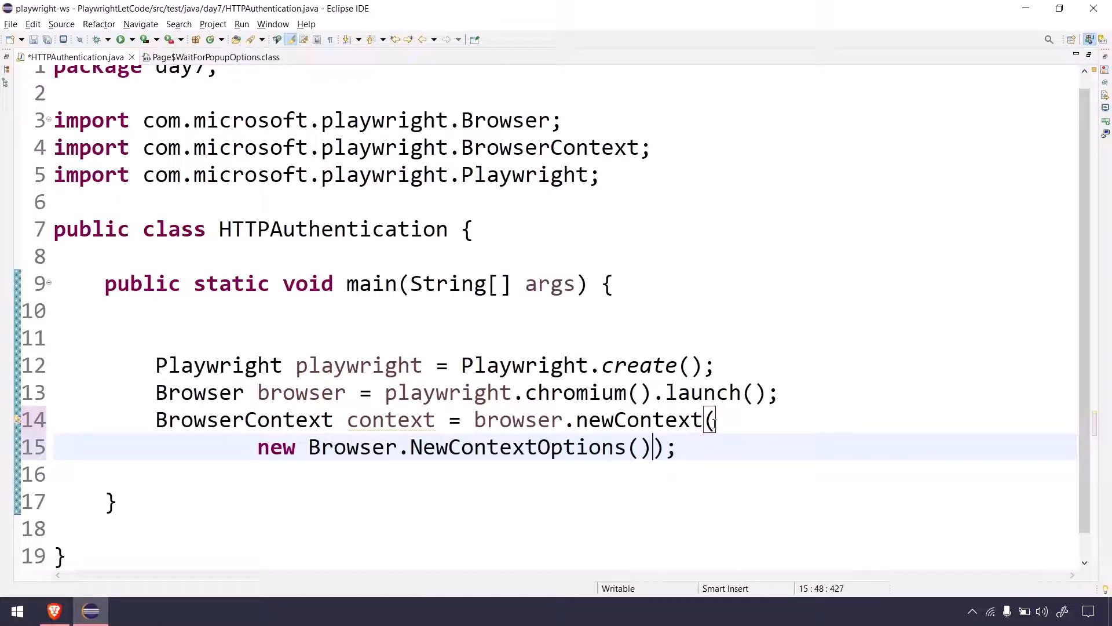
{"action": "type", "text": ".se);"}
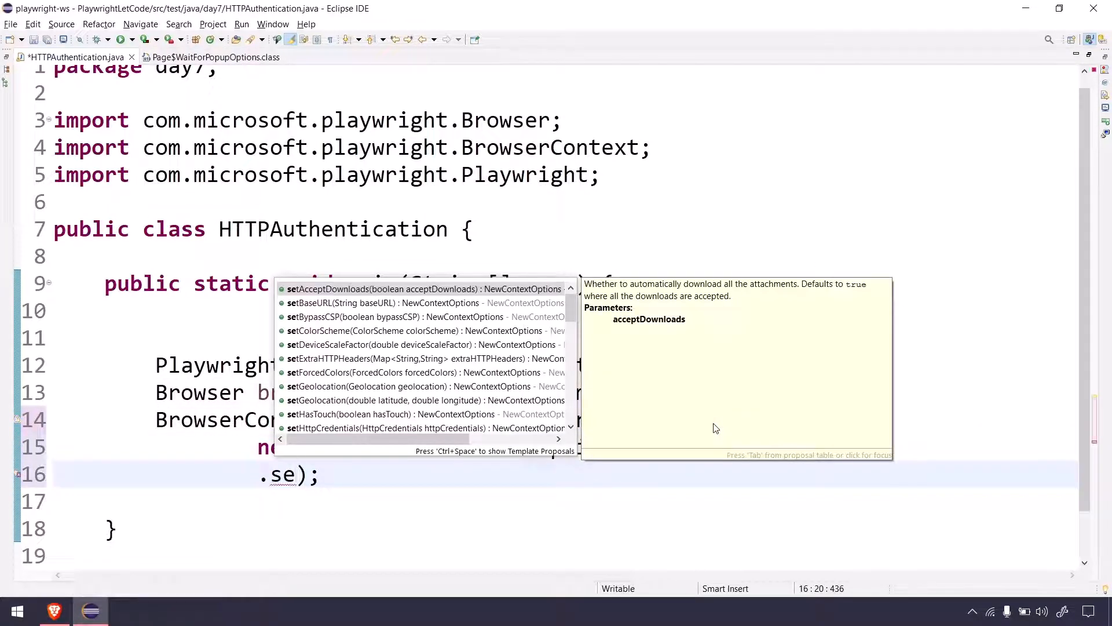
{"action": "type", "text": "hh"}
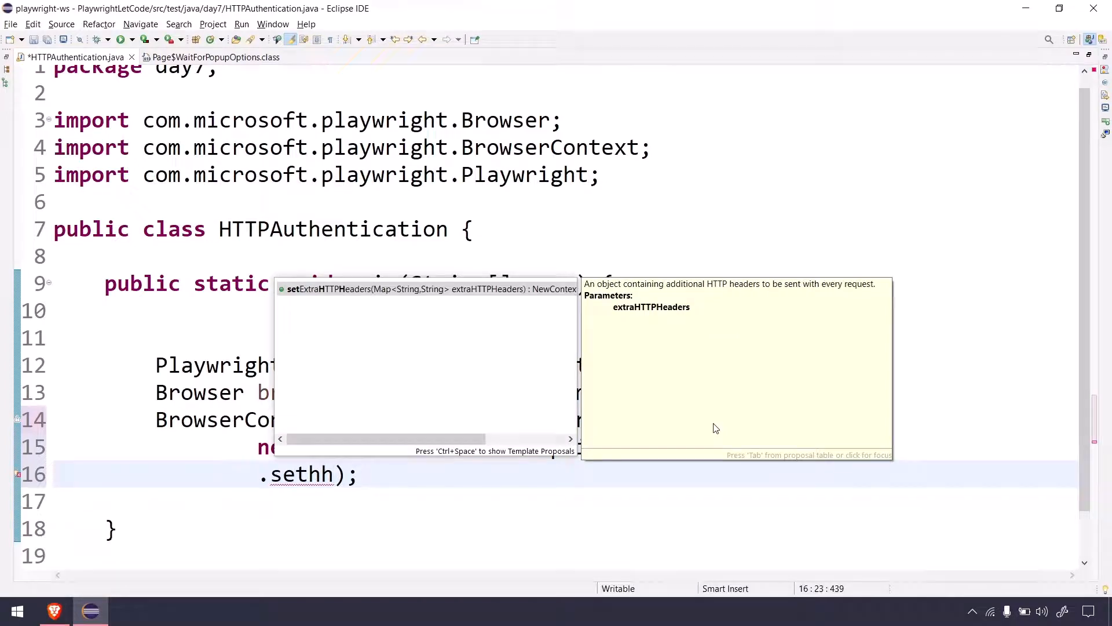
{"action": "key", "text": "BackSpace"}
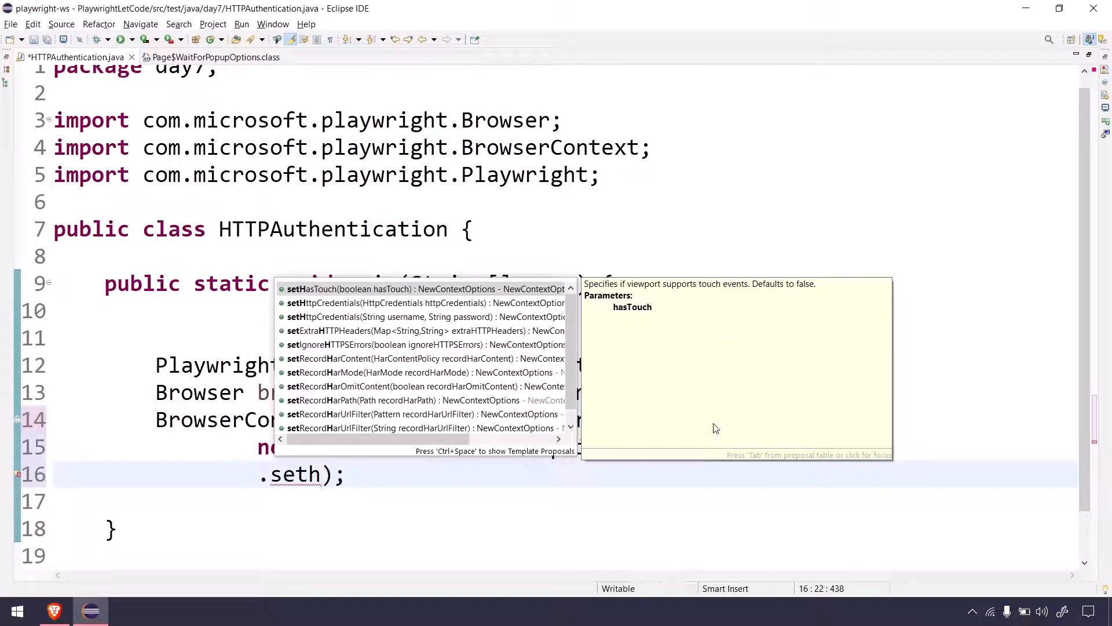
{"action": "key", "text": "Escape"}
{"action": "type", "text": "HttpCredentials(\"ad\")"}
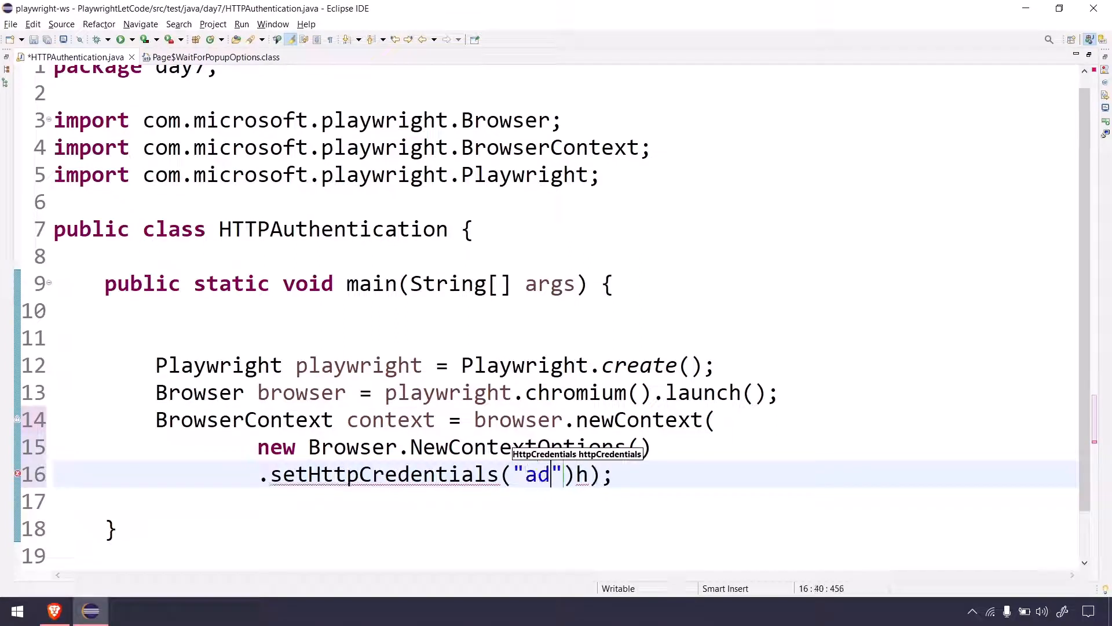
{"action": "type", "text": "min"}
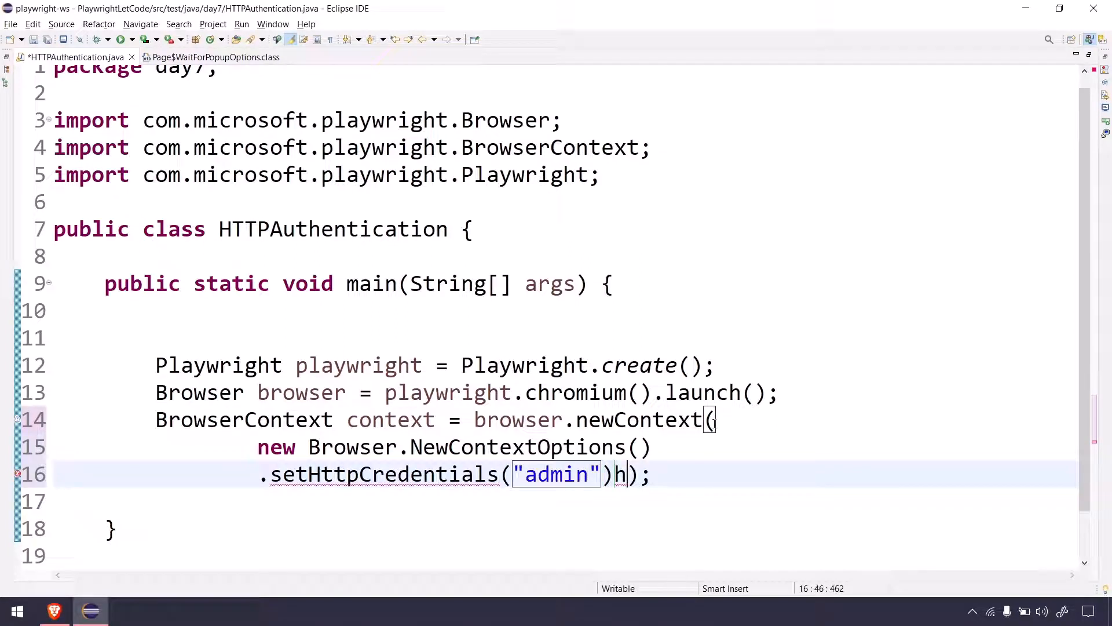
{"action": "type", "text": ", \"a\""}
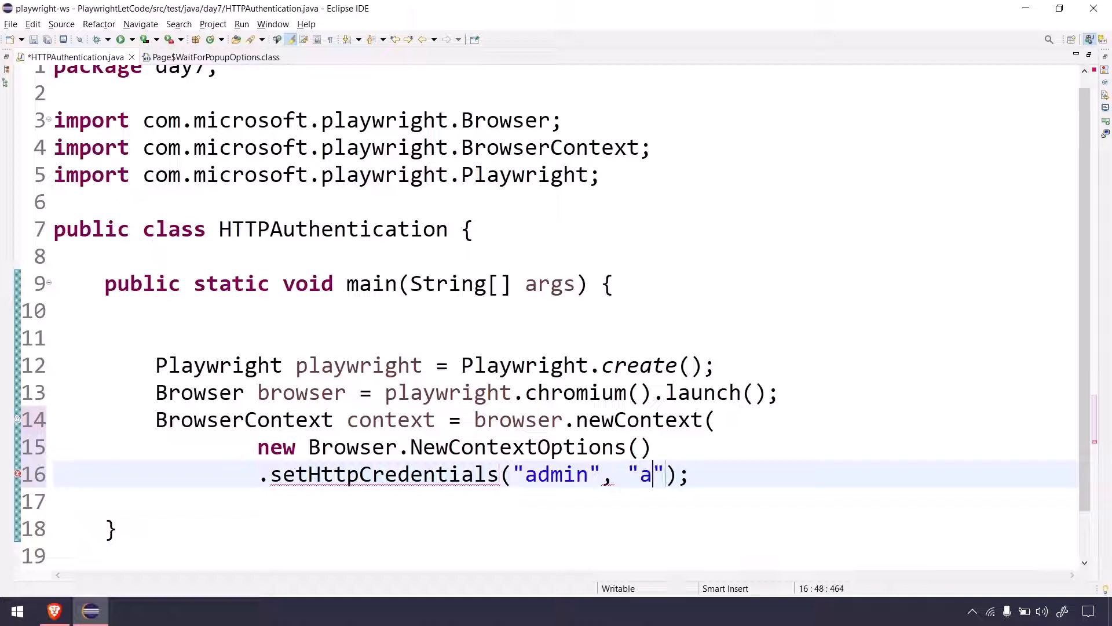
{"action": "type", "text": "dmin"}
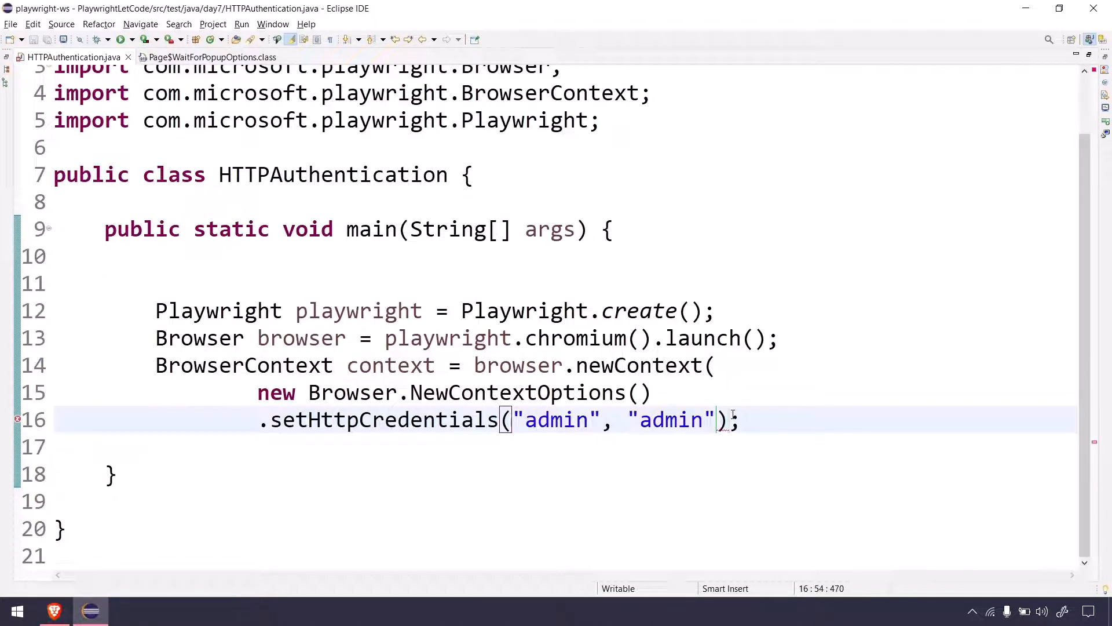
{"action": "type", "text": ")"}
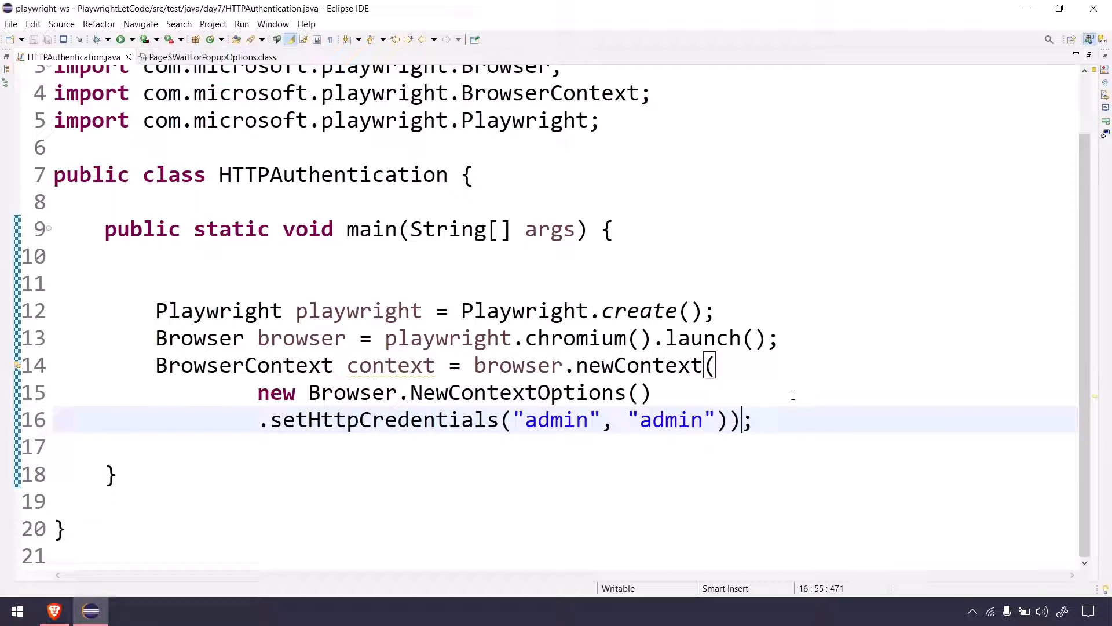
{"action": "type", "text": "con"}
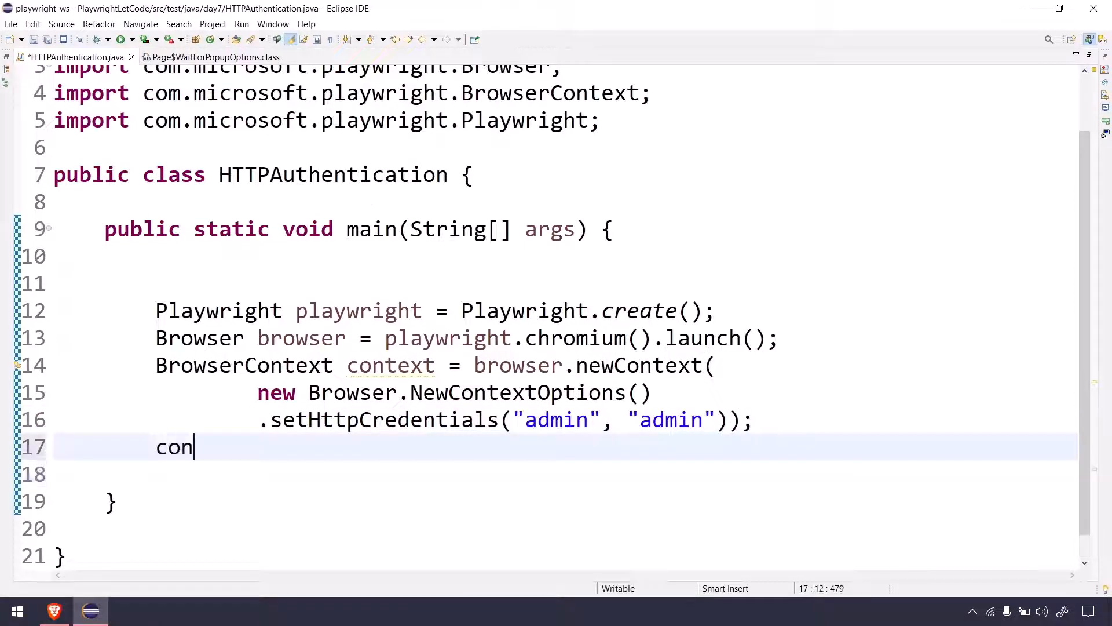
{"action": "type", "text": "text.newp"}
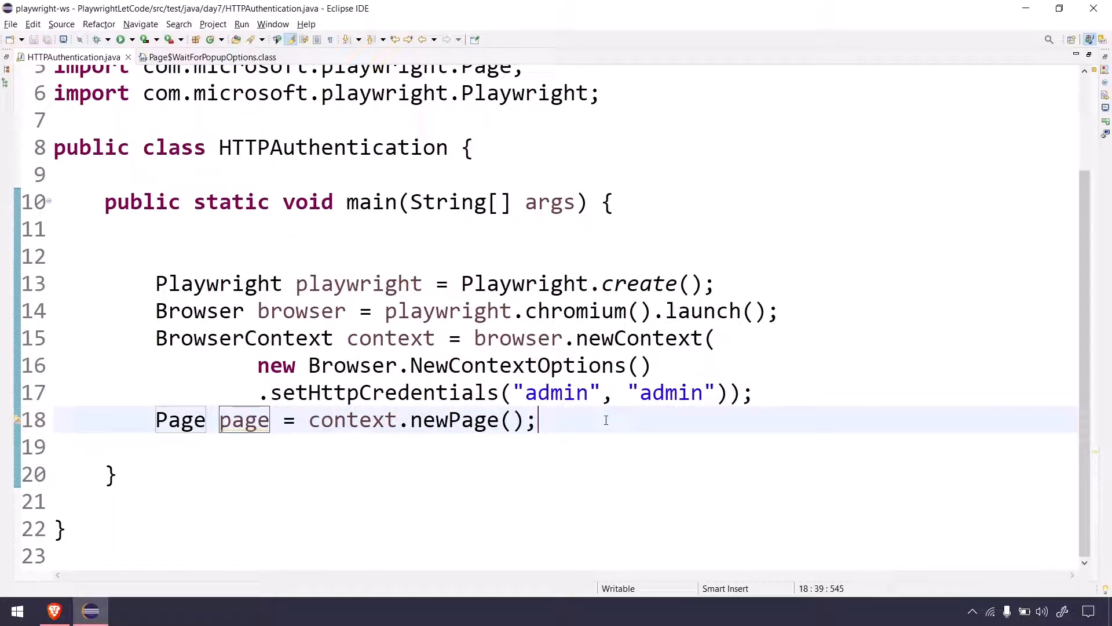
{"action": "type", "text": "page.na"}
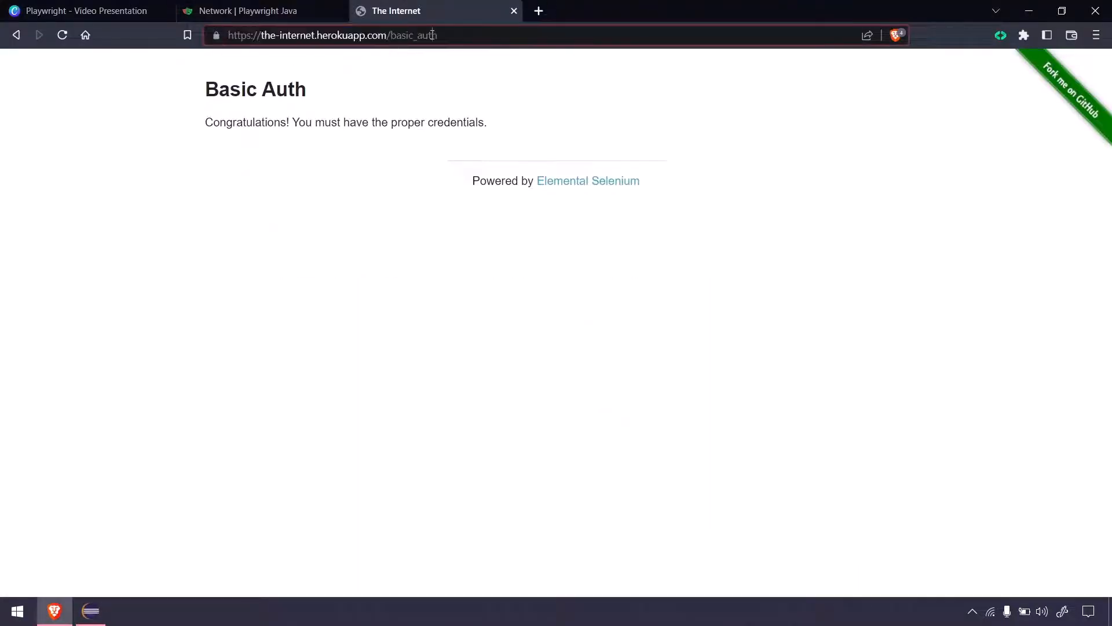
{"action": "left_click", "coordinate": [90, 611]}
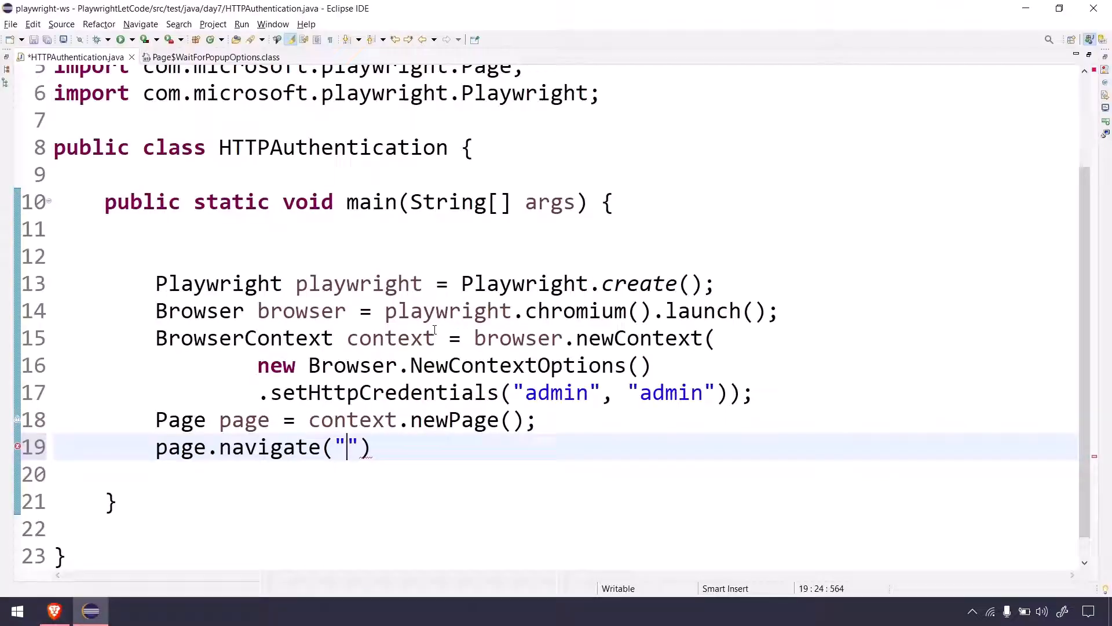
{"action": "type", "text": "https://the-internet.herokuapp.com/basic_auth"}
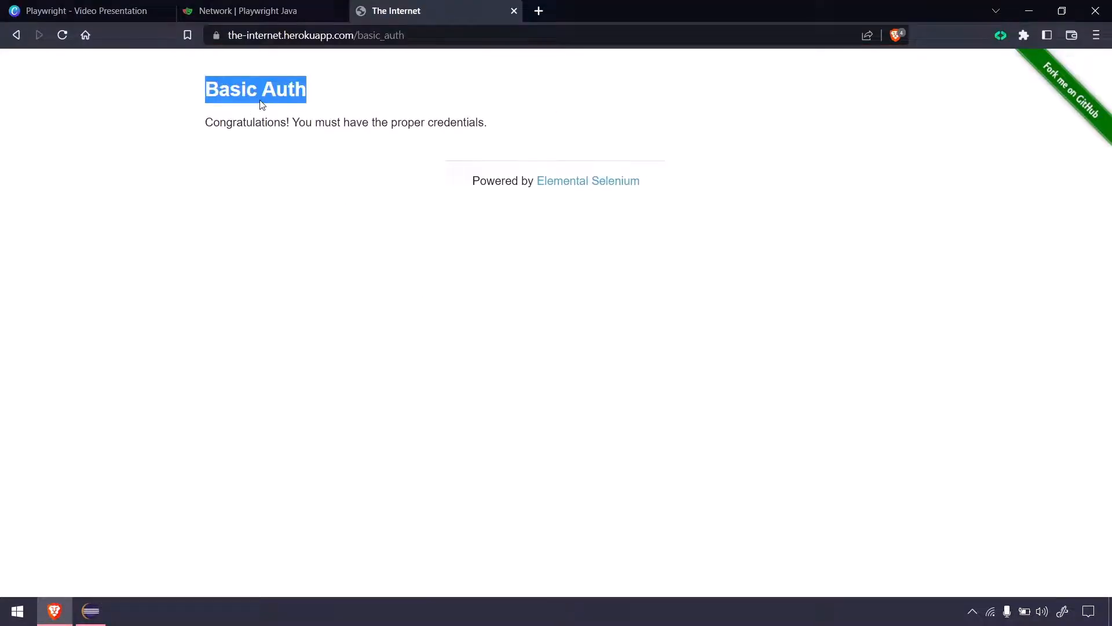
{"action": "key", "text": "F12"}
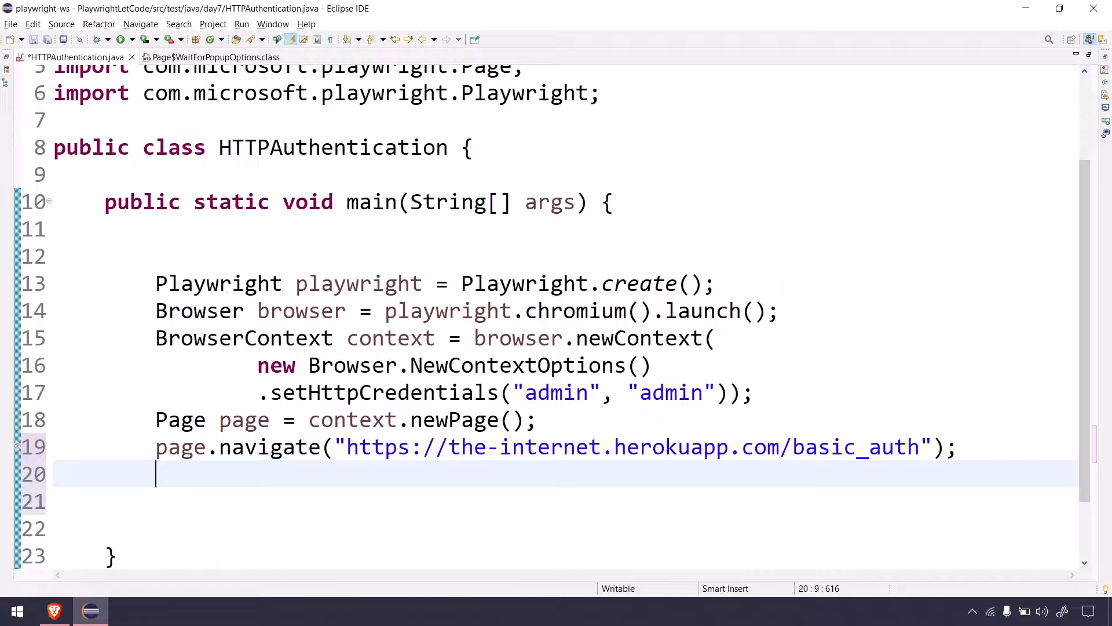
Step: Print page.locator("h3").textContent() with System.out.println and save the file
{"action": "type", "text": "System.out.println();"}
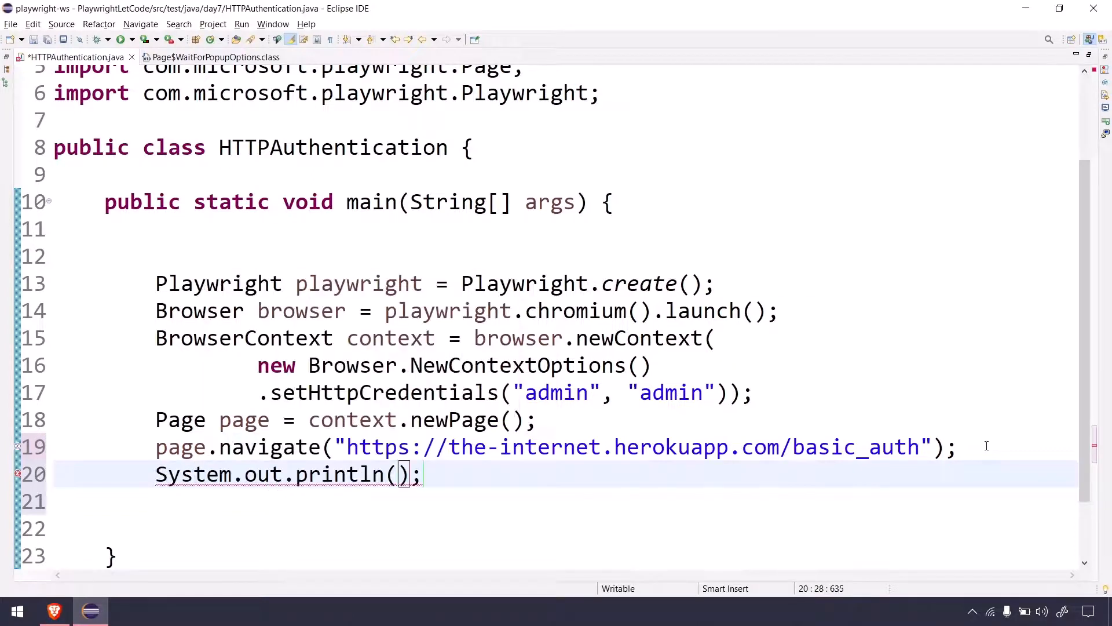
{"action": "type", "text": "await page.locator(\"h3\").textContent()"}
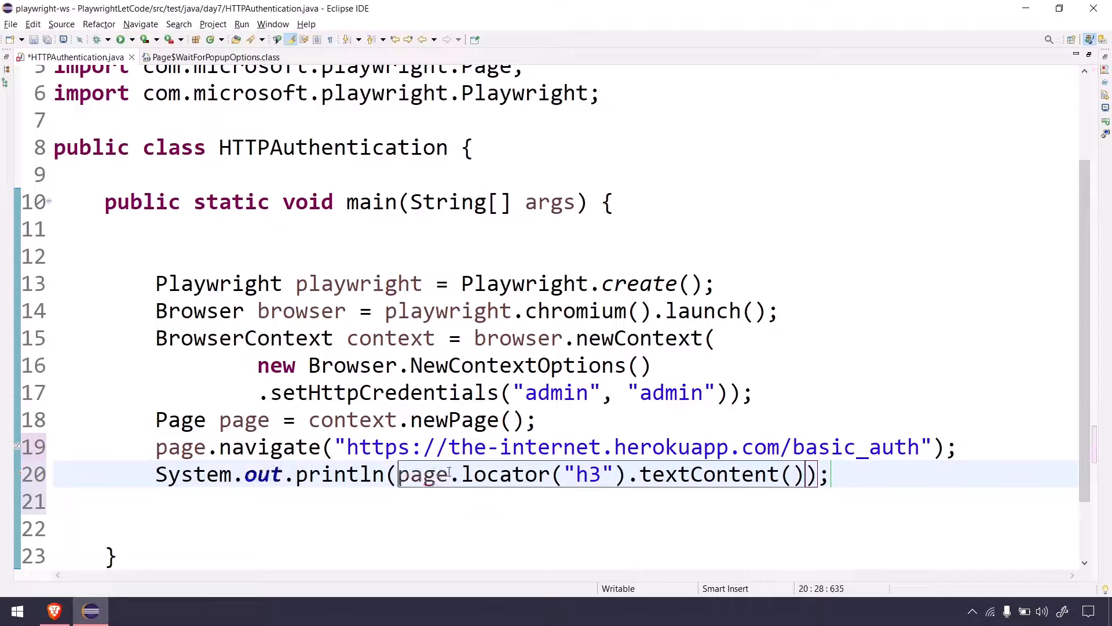
{"action": "key", "text": "ctrl+s"}
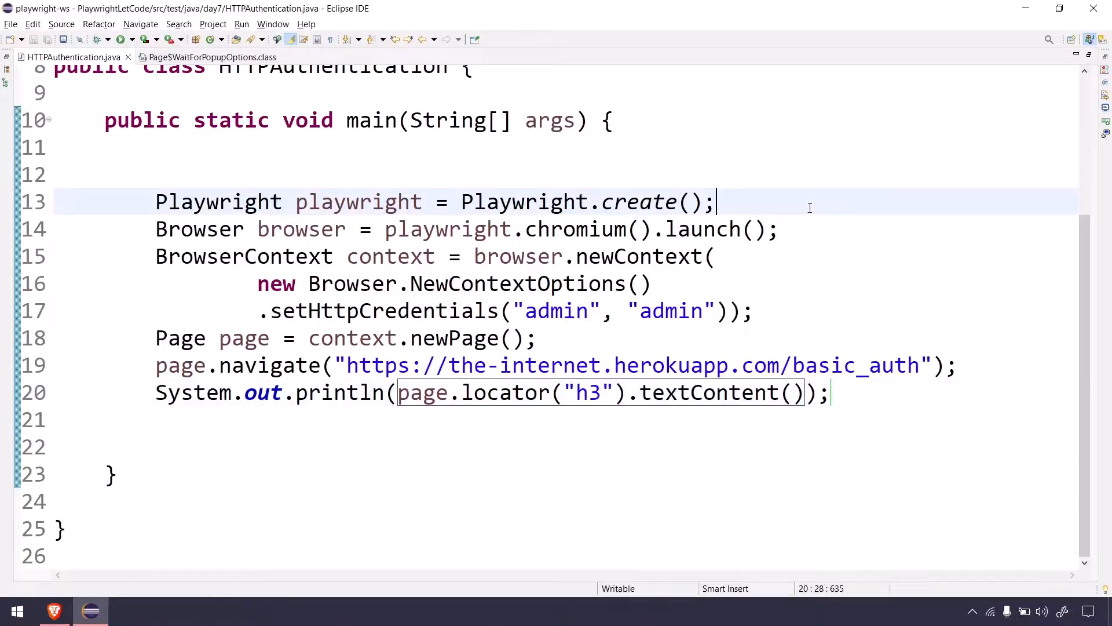
Step: End main with playwright.close();
{"action": "type", "text": "pla"}
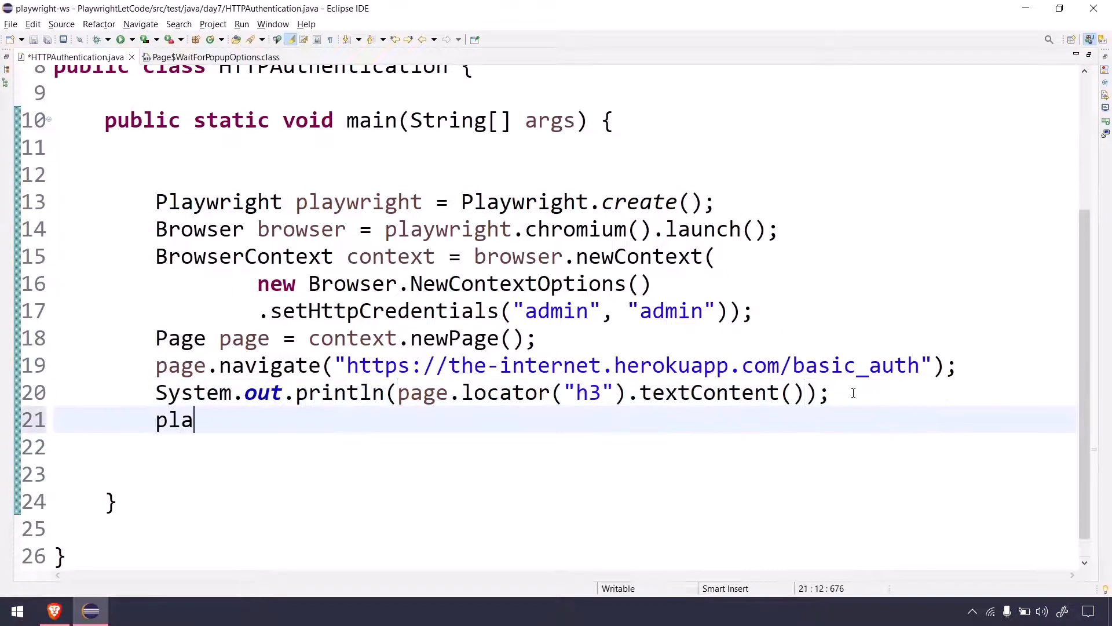
{"action": "type", "text": "ywright.close()"}
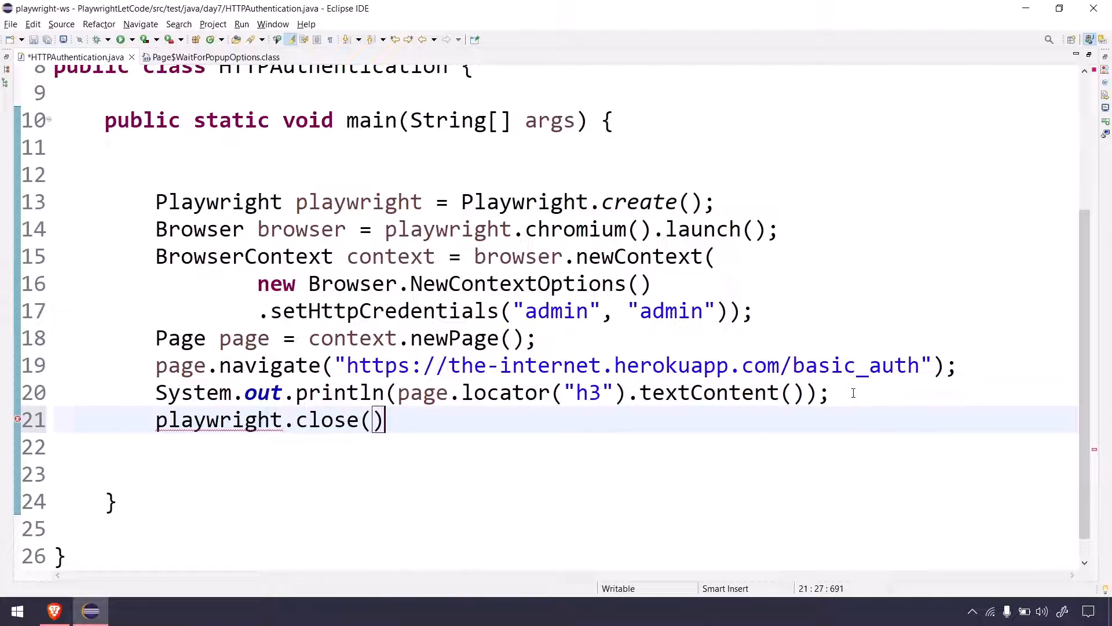
{"action": "type", "text": ";"}
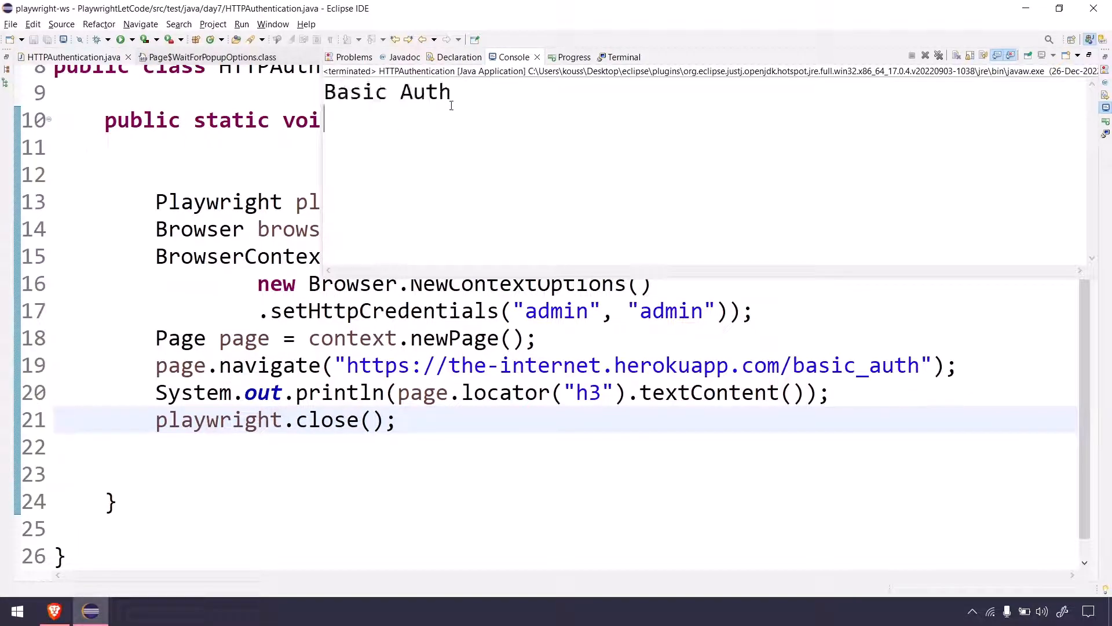
{"action": "double_click", "coordinate": [387, 92]}
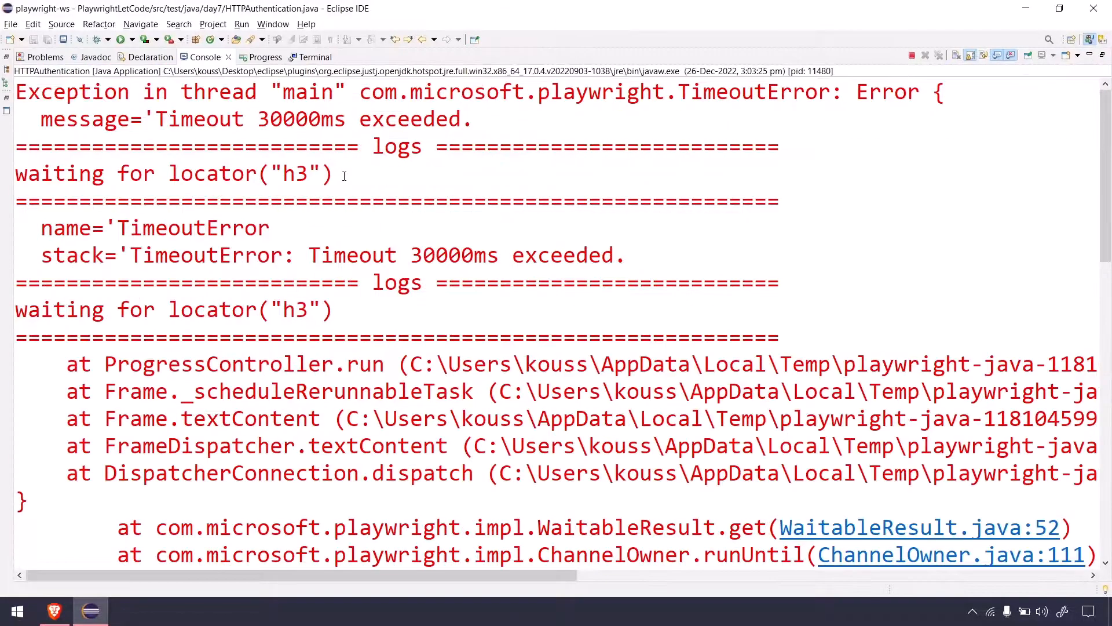
{"action": "double_click", "coordinate": [170, 173]}
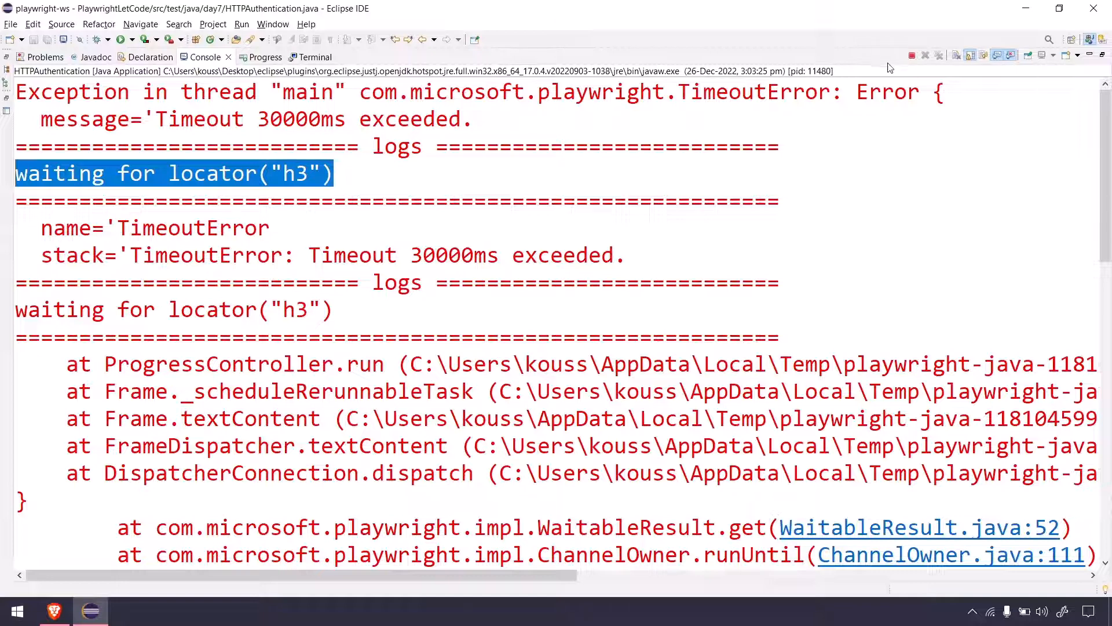
{"action": "left_click", "coordinate": [68, 56]}
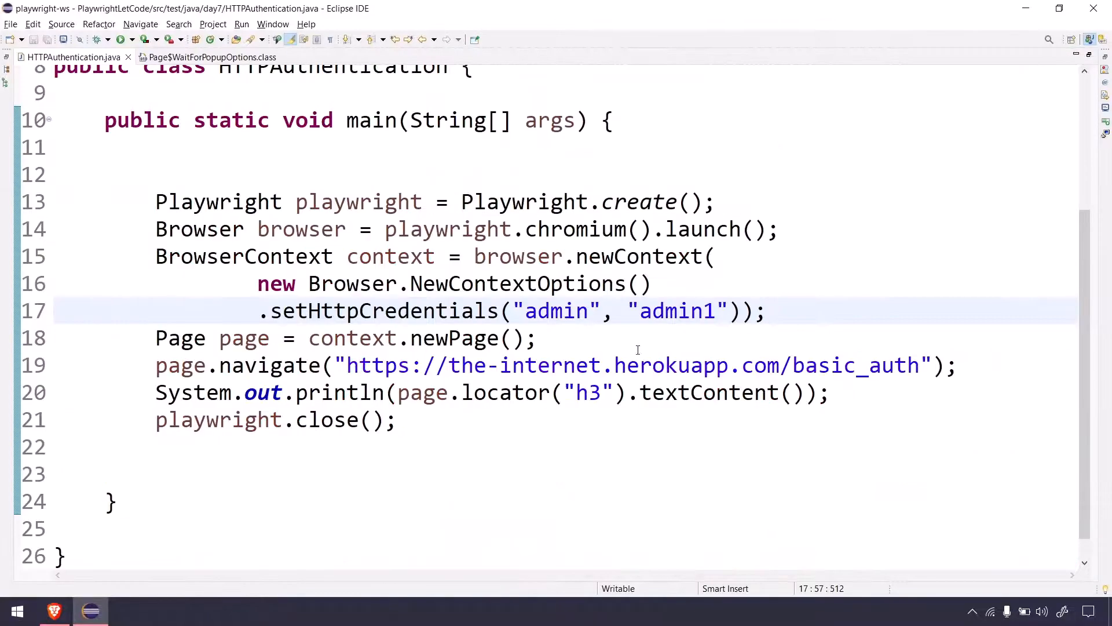
Step: Delete the trailing 1 so setHttpCredentials uses "admin", "admin" again
{"action": "left_click", "coordinate": [709, 311]}
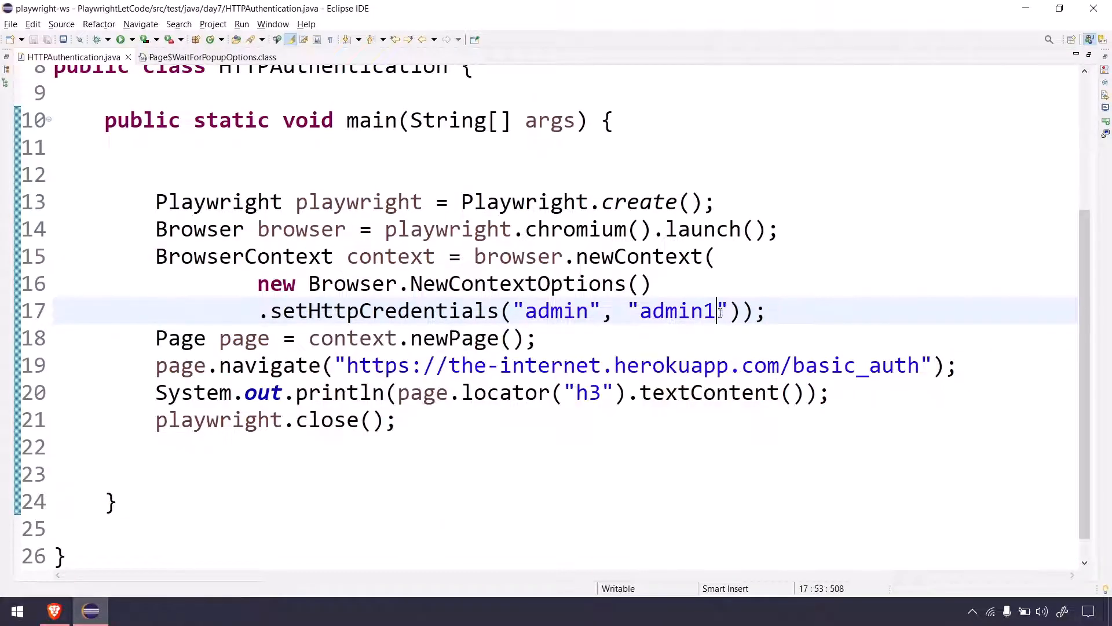
{"action": "key", "text": "BackSpace"}
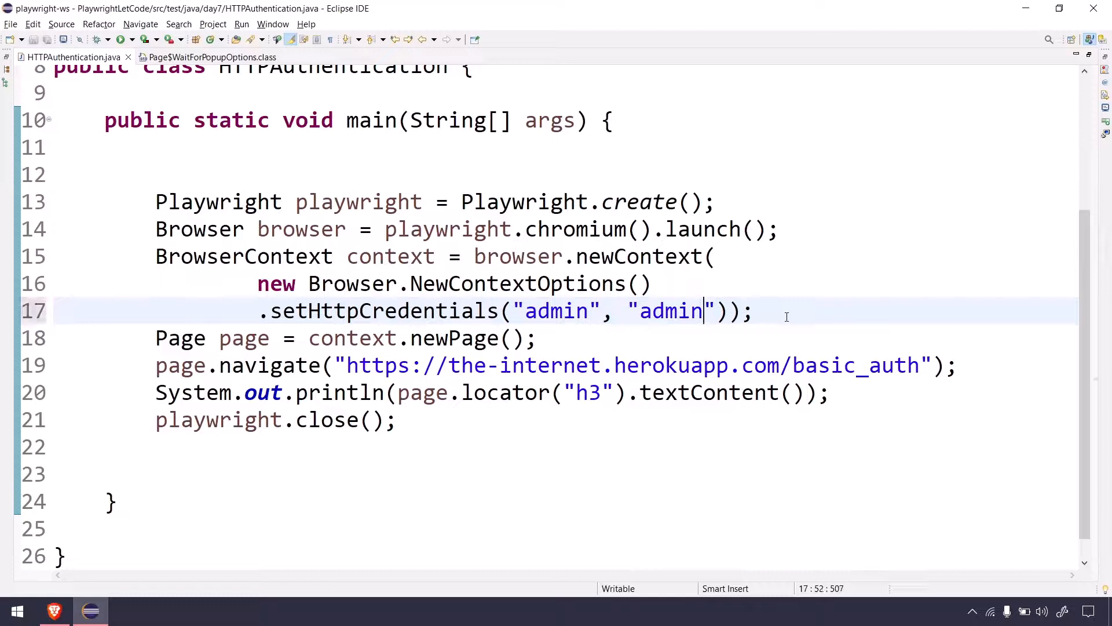
{"action": "left_click", "coordinate": [589, 392]}
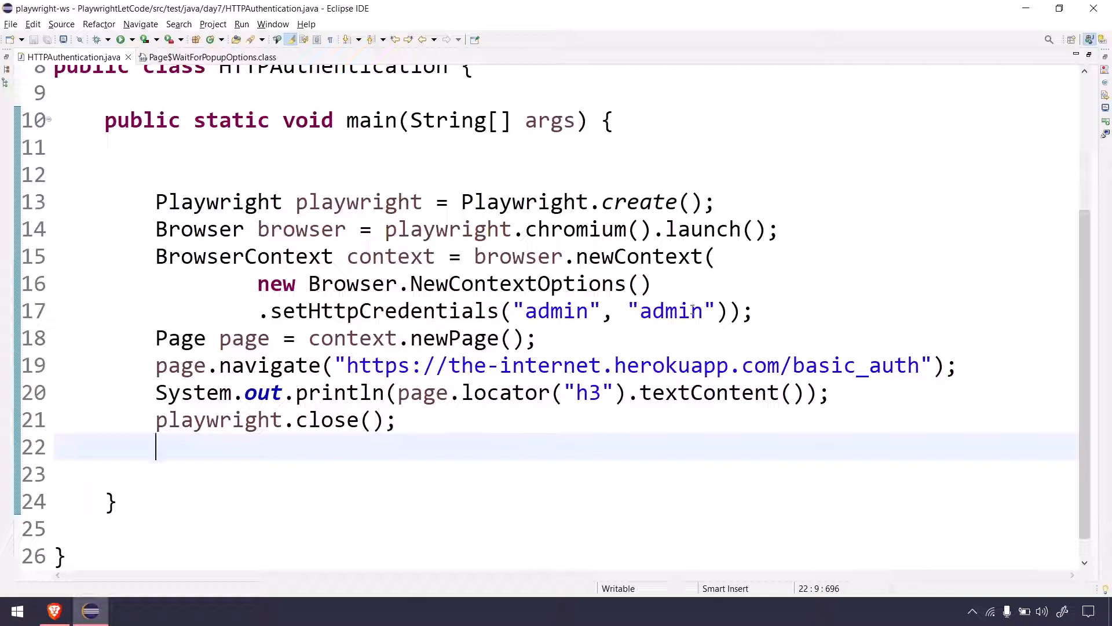
{"action": "left_click", "coordinate": [752, 310]}
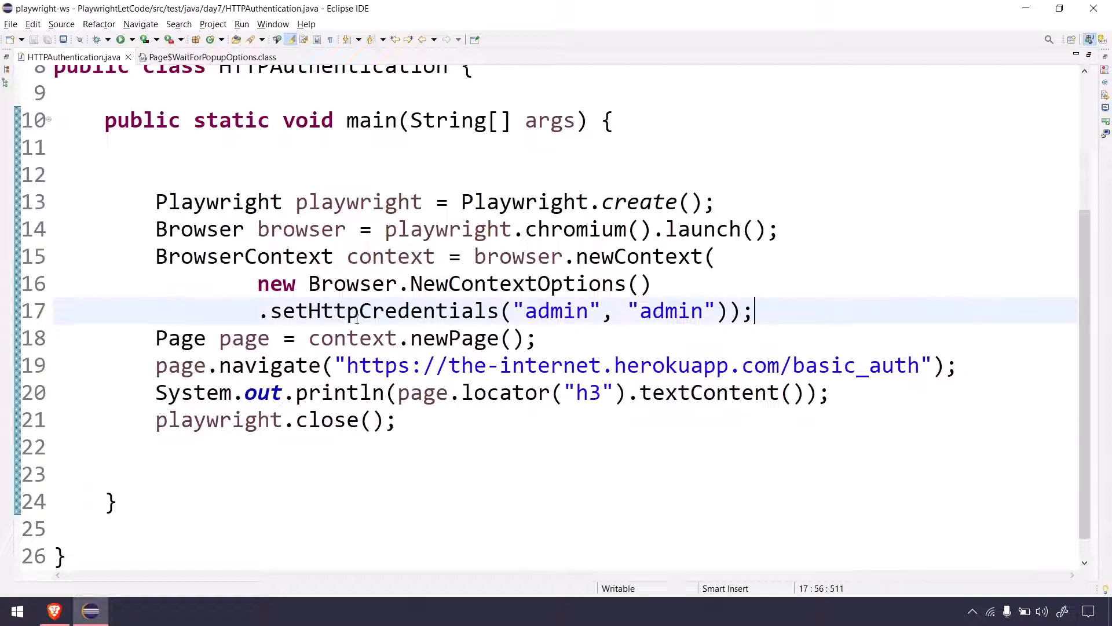